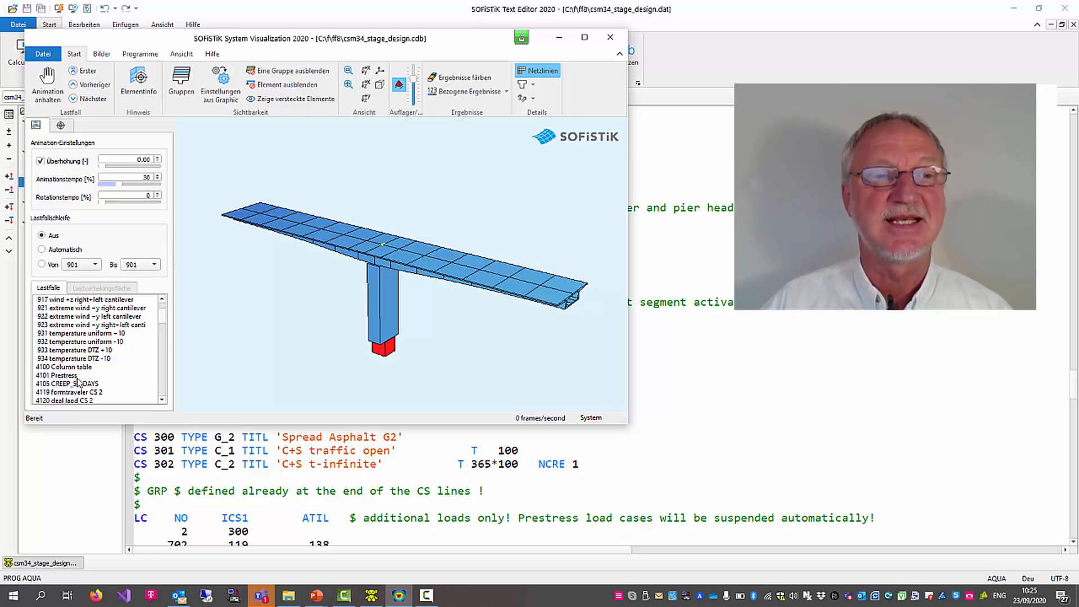
- Animate the exaggerated deformation and select load case 4179 formtraveler CS 8
left_click(68, 375)
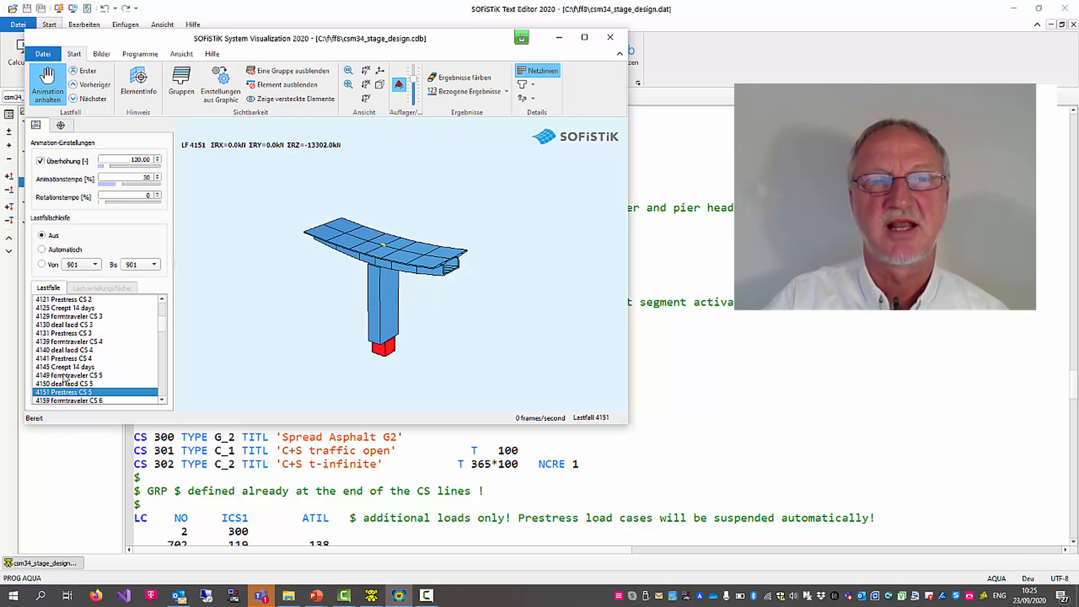
left_click(90, 85)
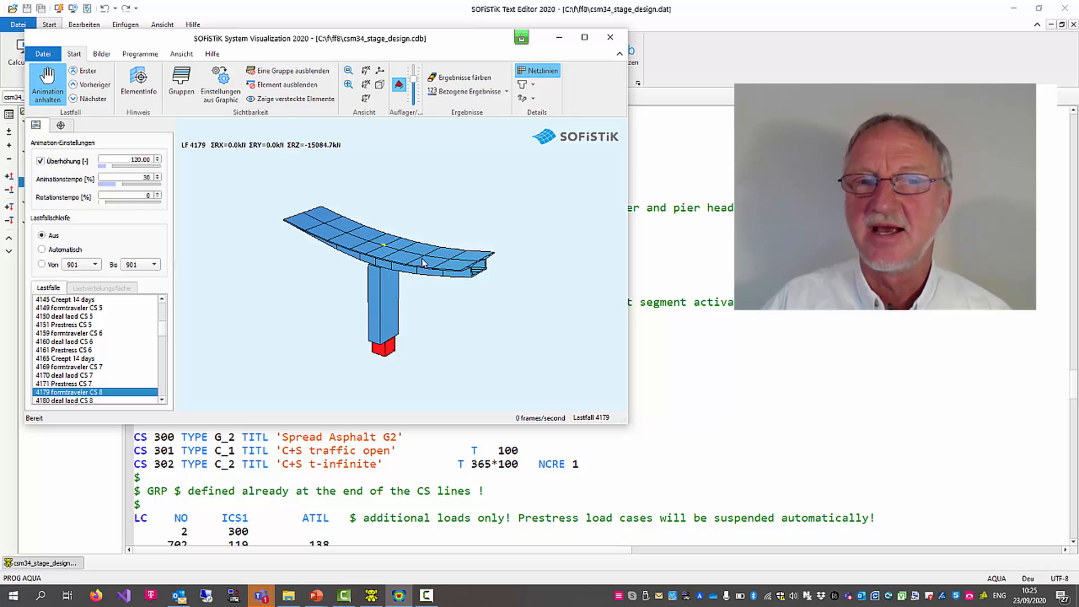
mouse_move(410, 219)
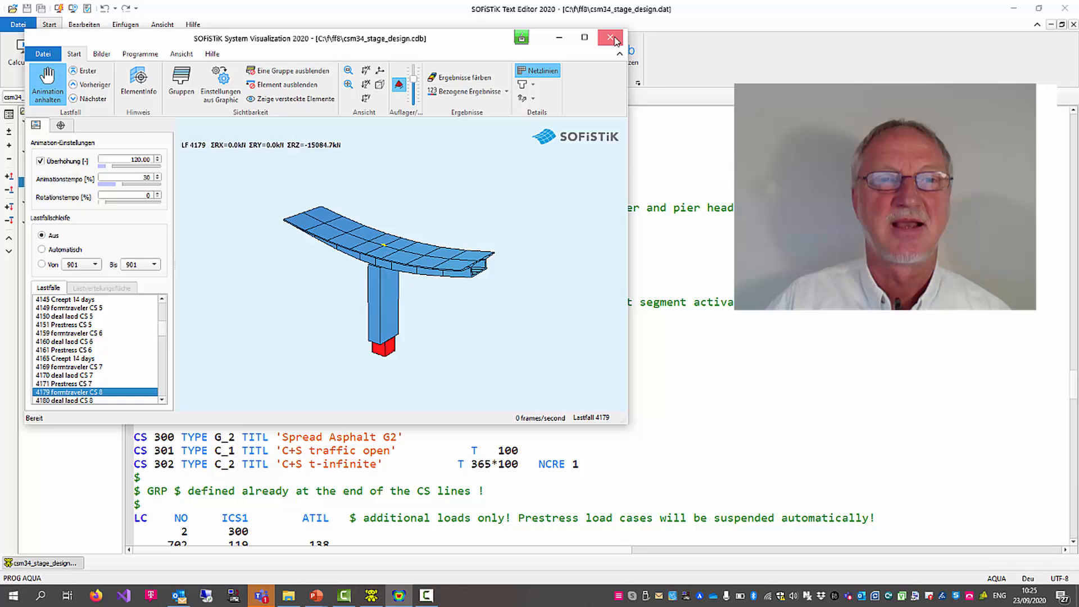
- Close the visualization and load csm34_stage_179_csmlf.dat into the editor
left_click(610, 39)
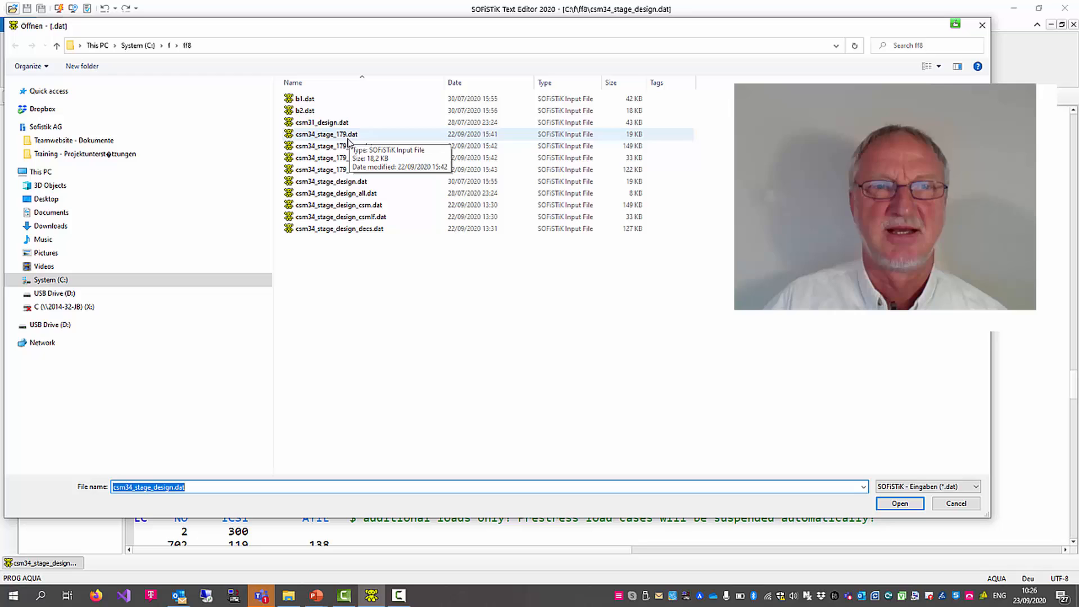
left_click(337, 157)
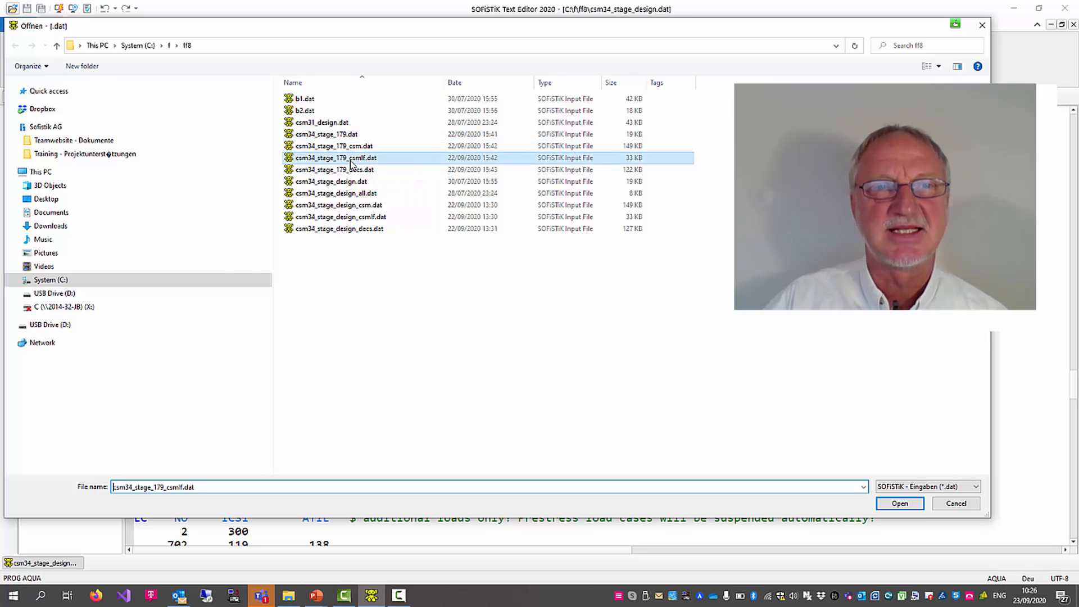
left_click(899, 503)
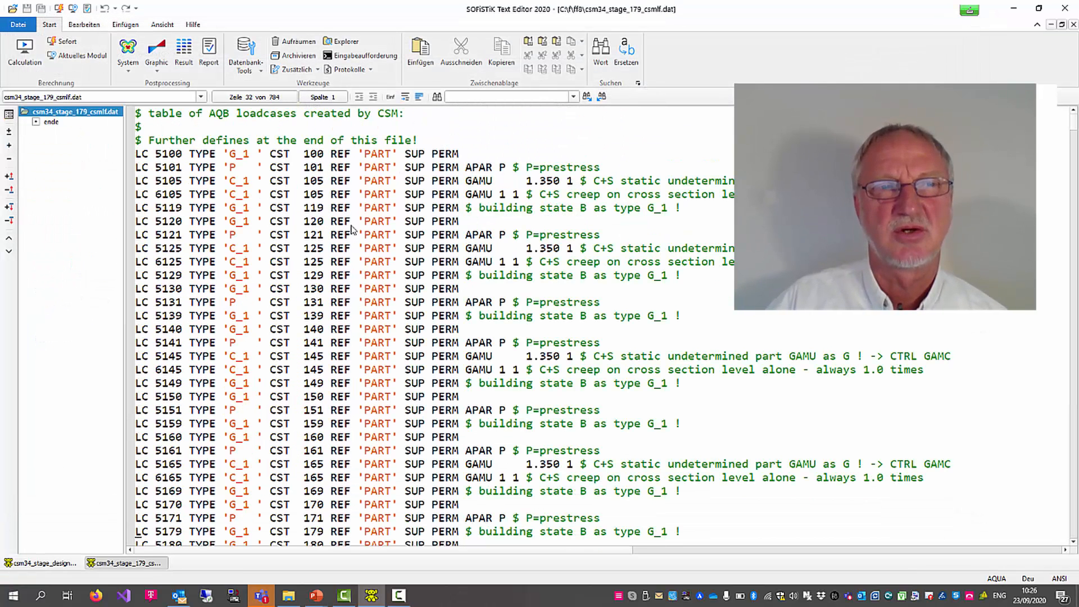
- Insert blank lines after load case 5179 in the AQB load case table
double_click(158, 153)
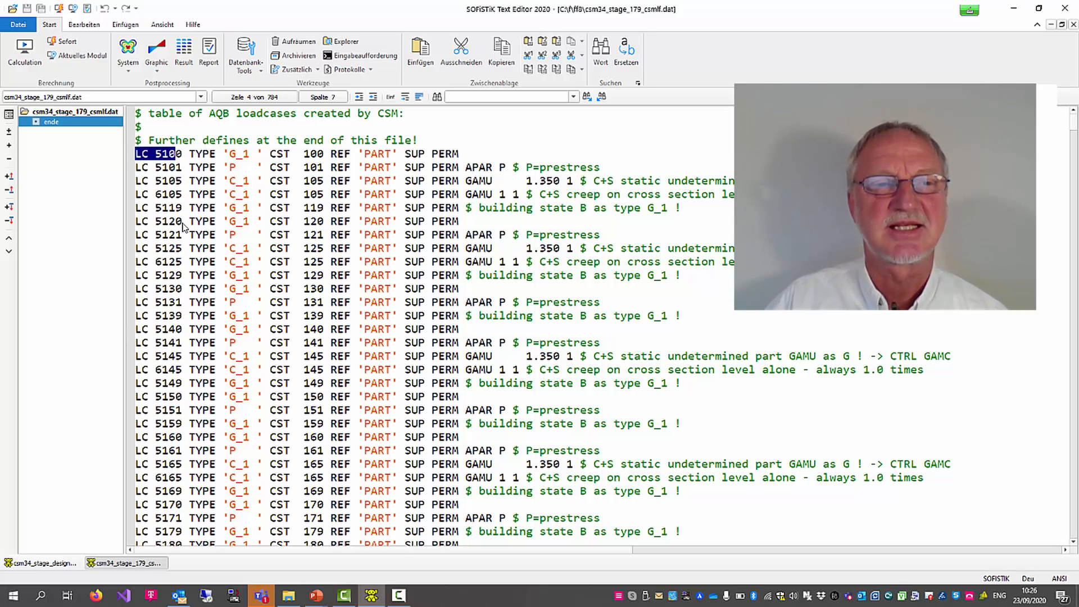
scroll("down", 3)
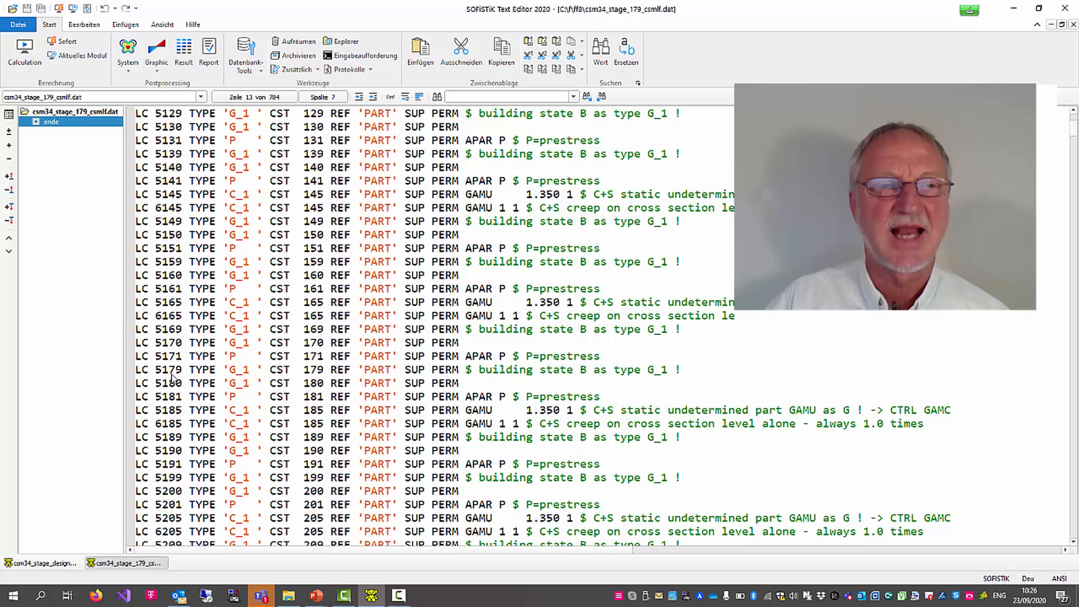
double_click(170, 370)
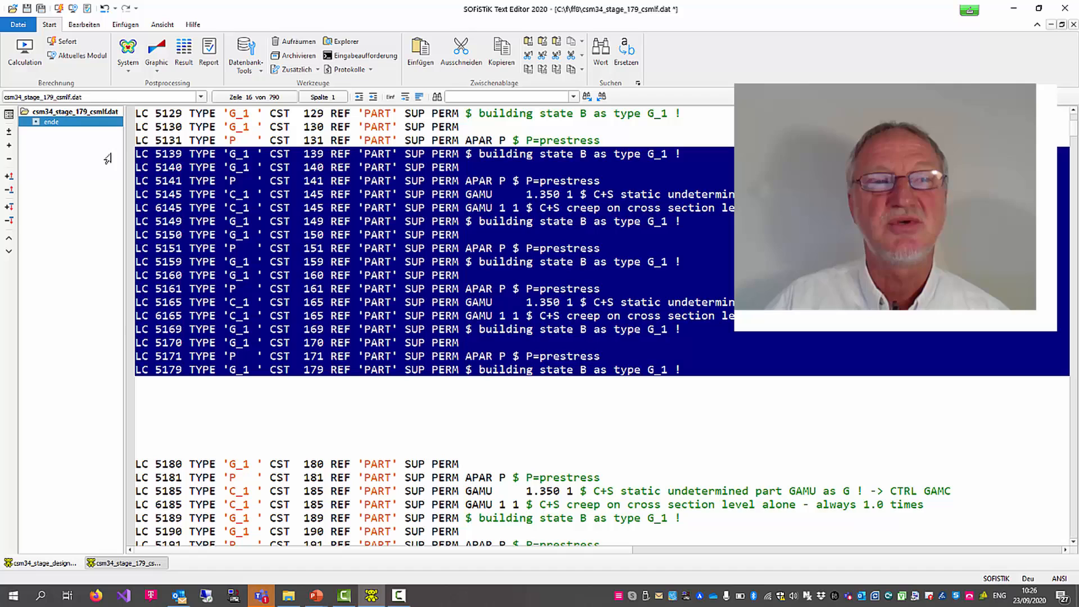
left_click(165, 376)
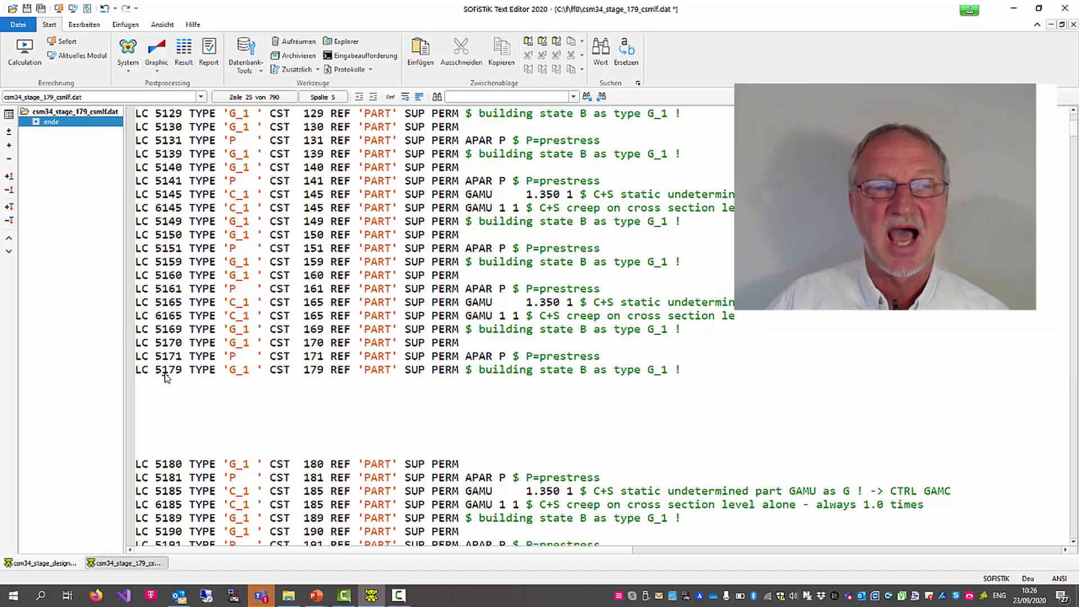
double_click(169, 370)
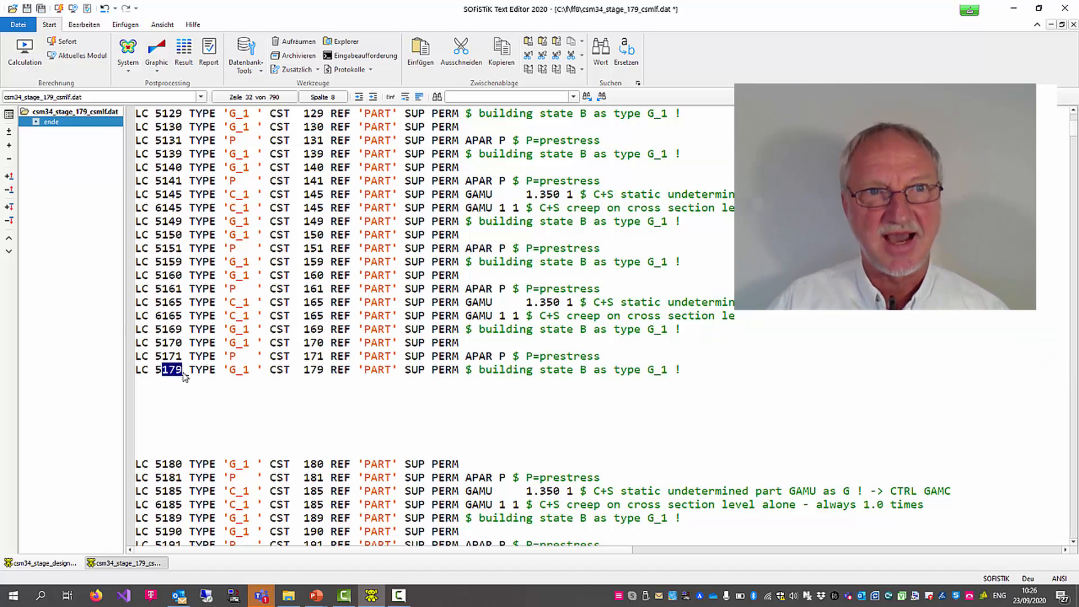
left_click(199, 96)
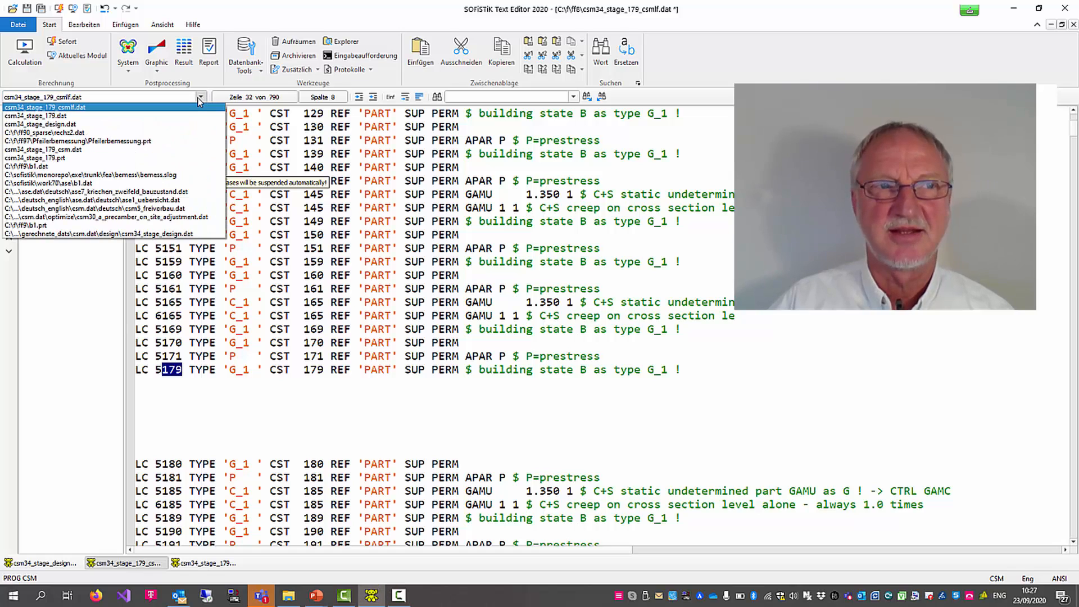
- Switch to csm34_stage_179.dat, inspect DECS and LCCS, and show the SOFILOAD stage loads LC 901–923
left_click(37, 115)
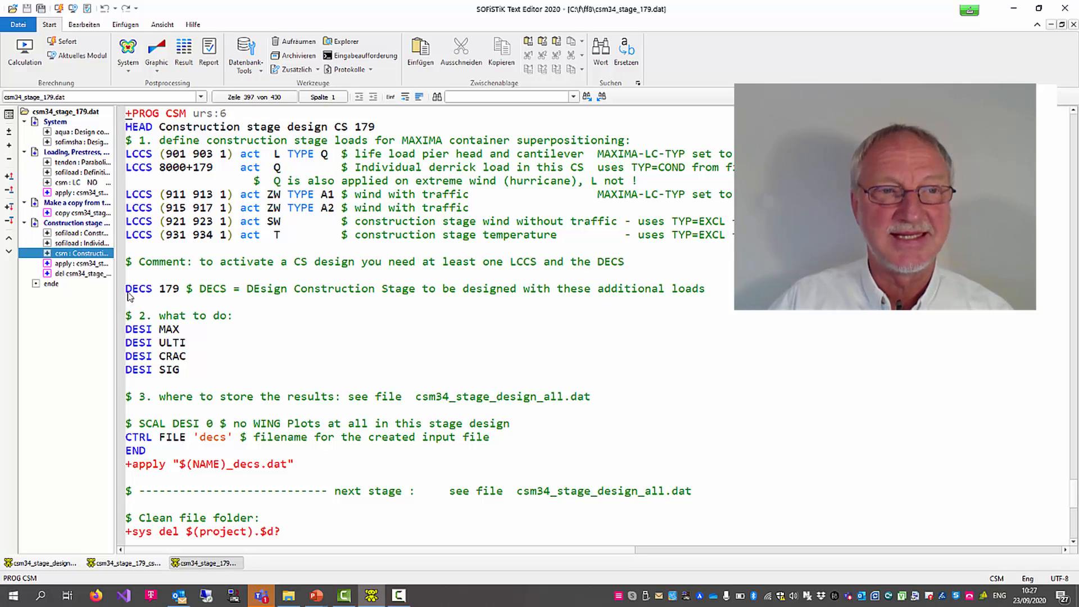
double_click(138, 289)
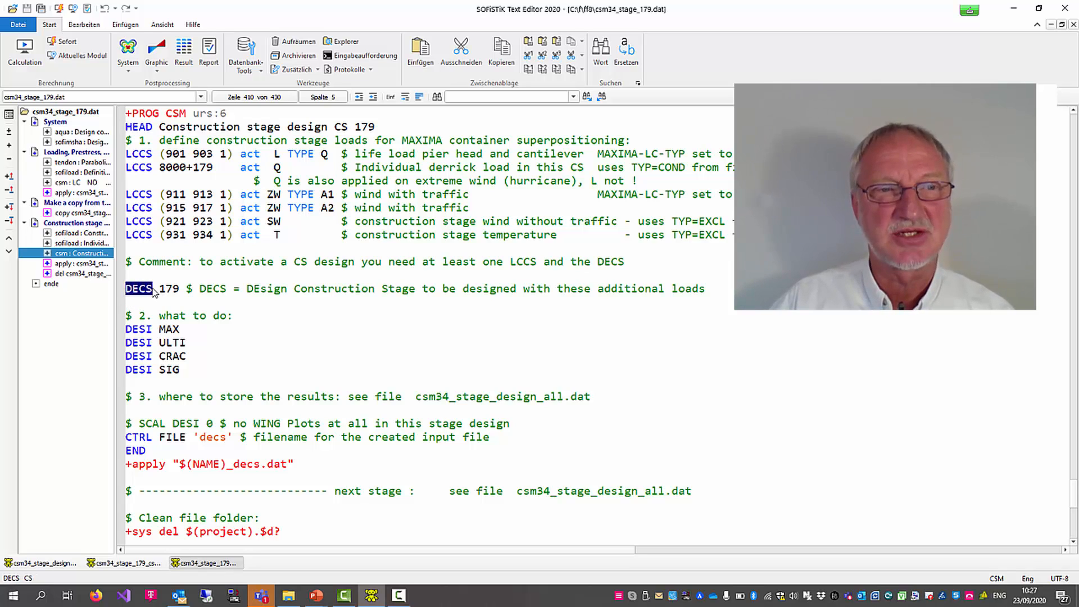
left_click_drag(157, 288, 186, 289)
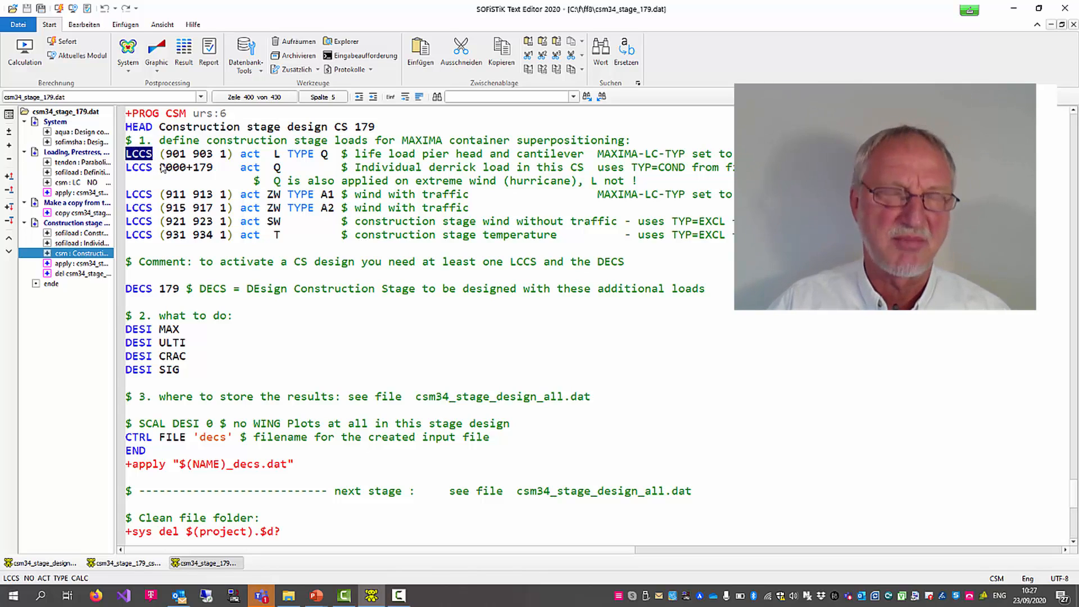
double_click(366, 154)
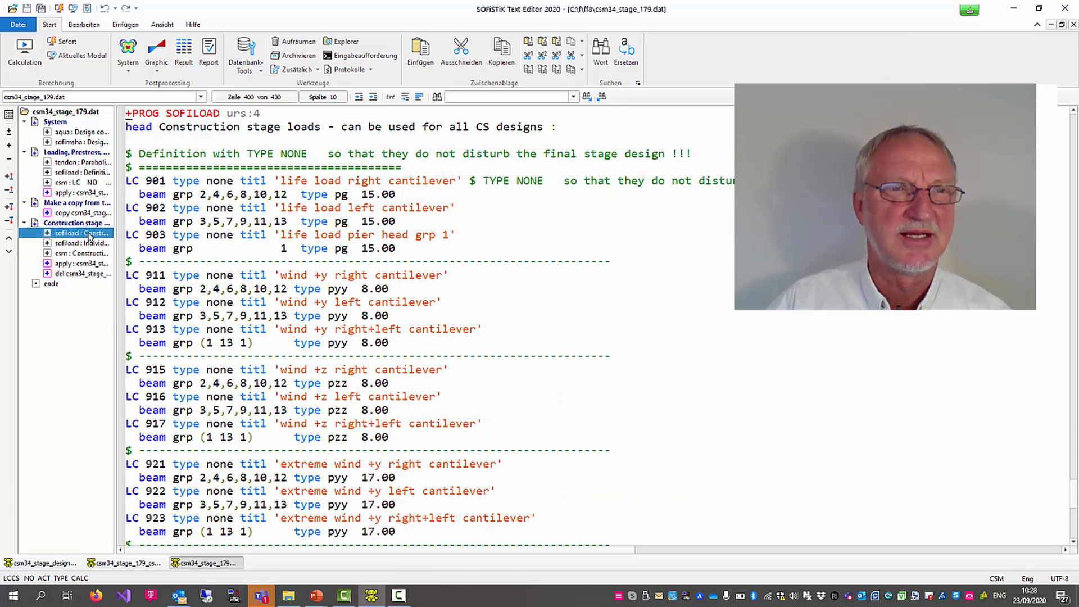
- Review the derrick loads and LCCS action code, then show the SOFILOAD action definitions Q, ZW, SW, T
double_click(154, 180)
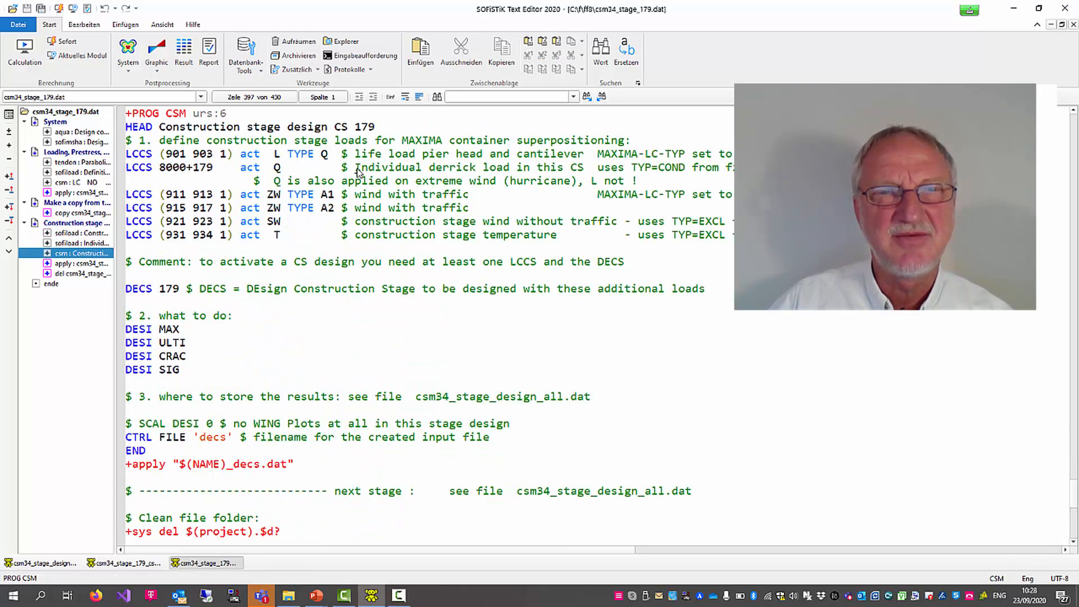
left_click_drag(355, 168, 525, 167)
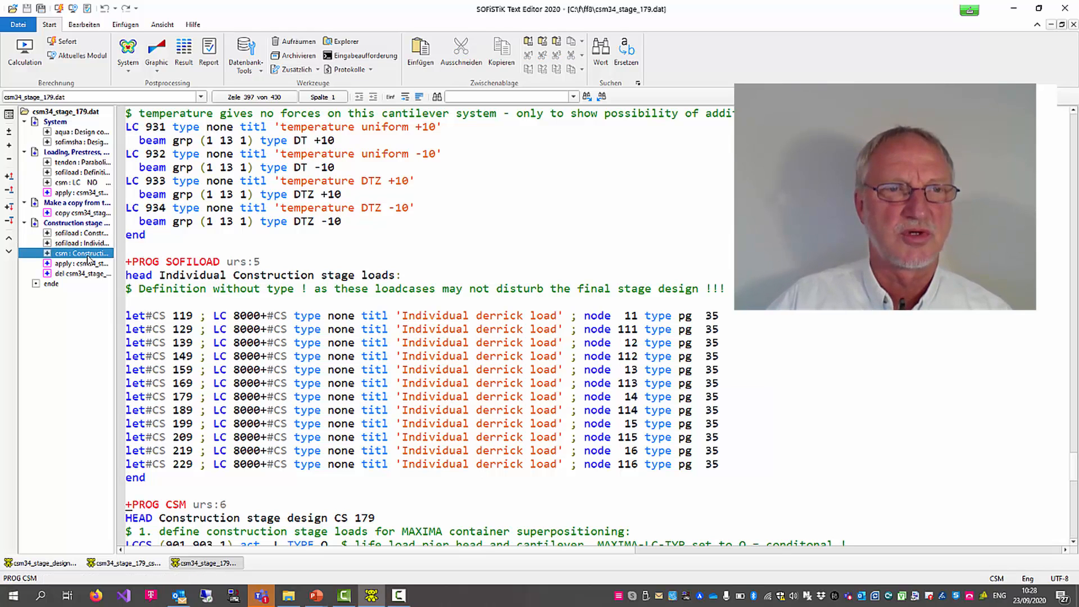
scroll("down", 3)
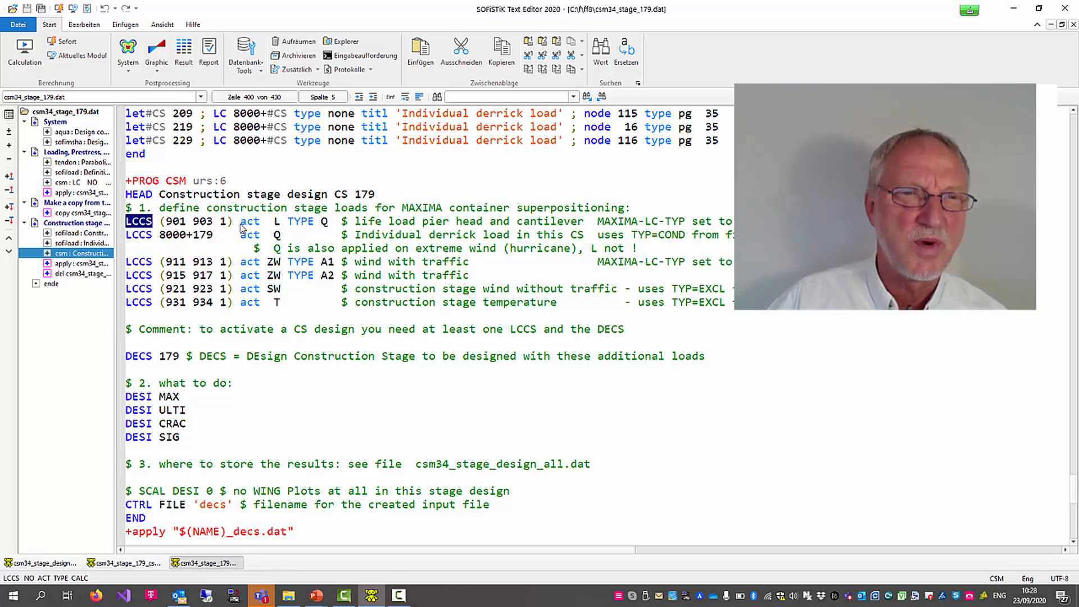
double_click(250, 221)
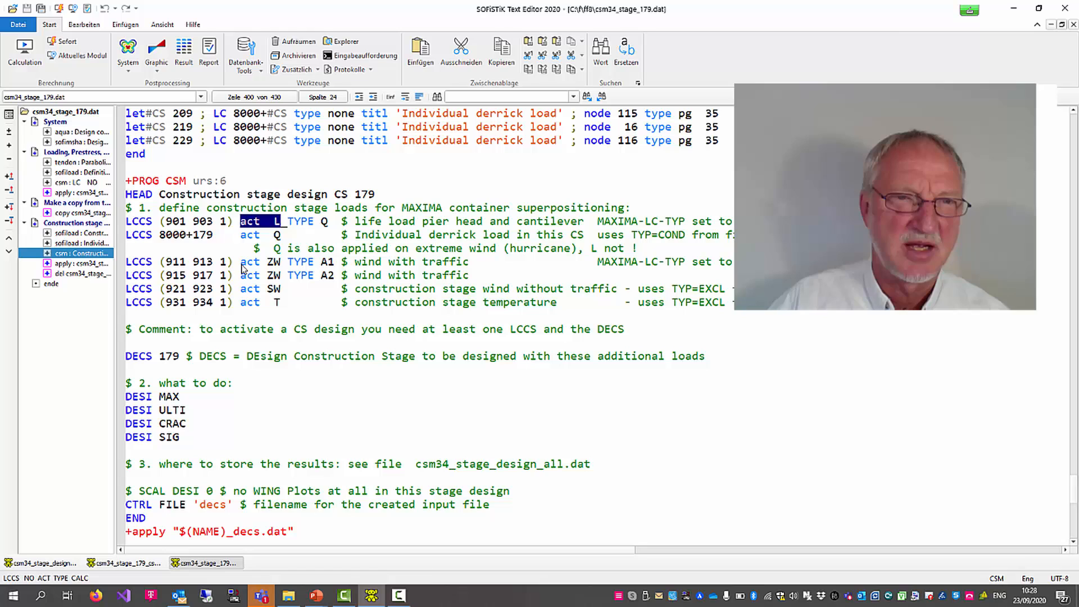
double_click(249, 302)
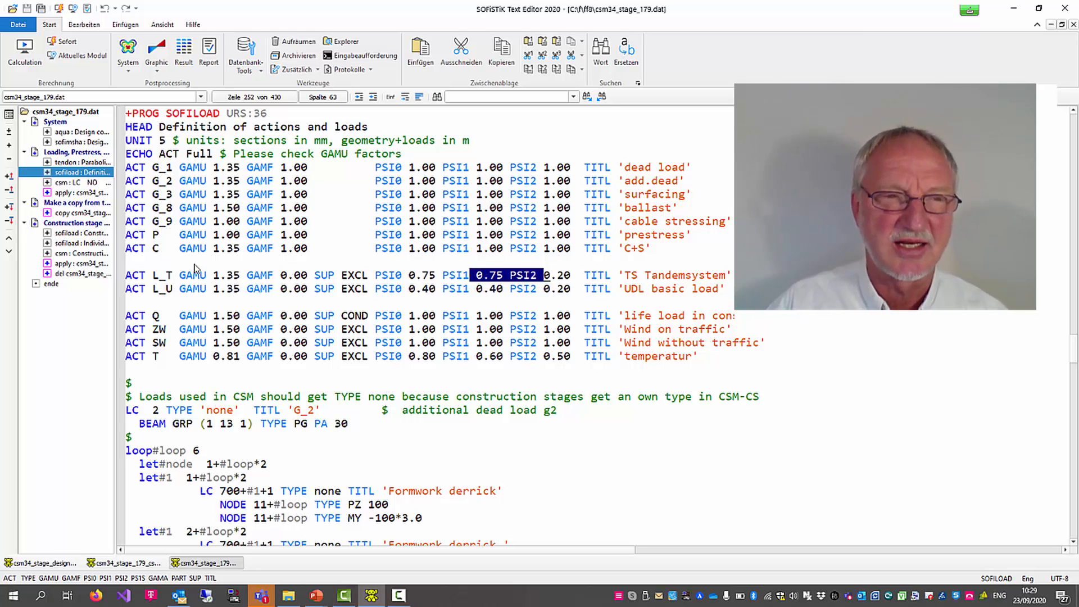
- Review the DESI MAX request in the design block and choose csm34_stage_179_decs.dat from ff8 to open
left_click(81, 254)
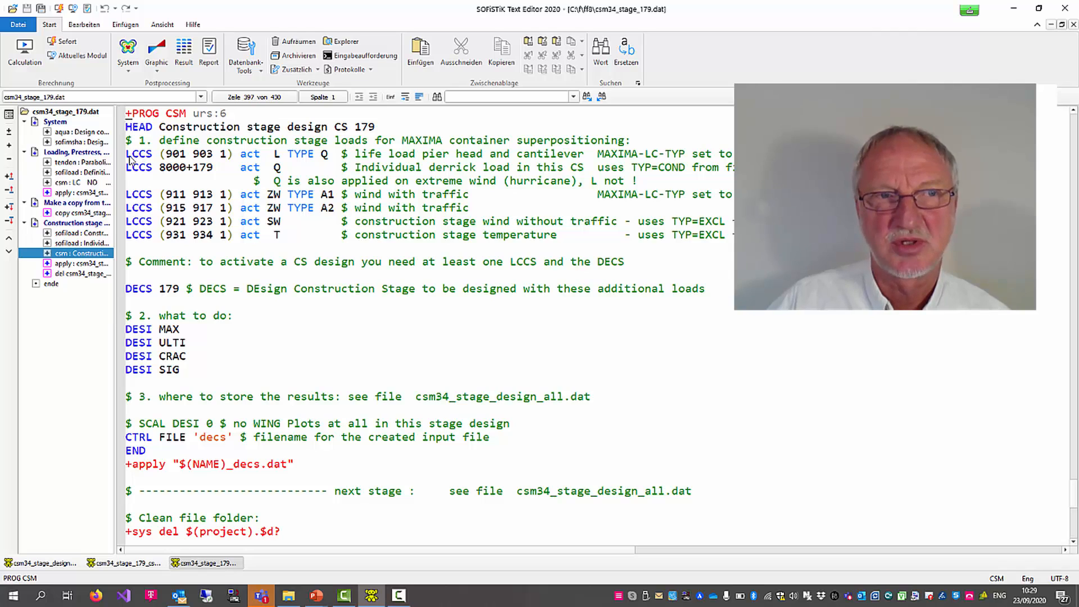
double_click(138, 154)
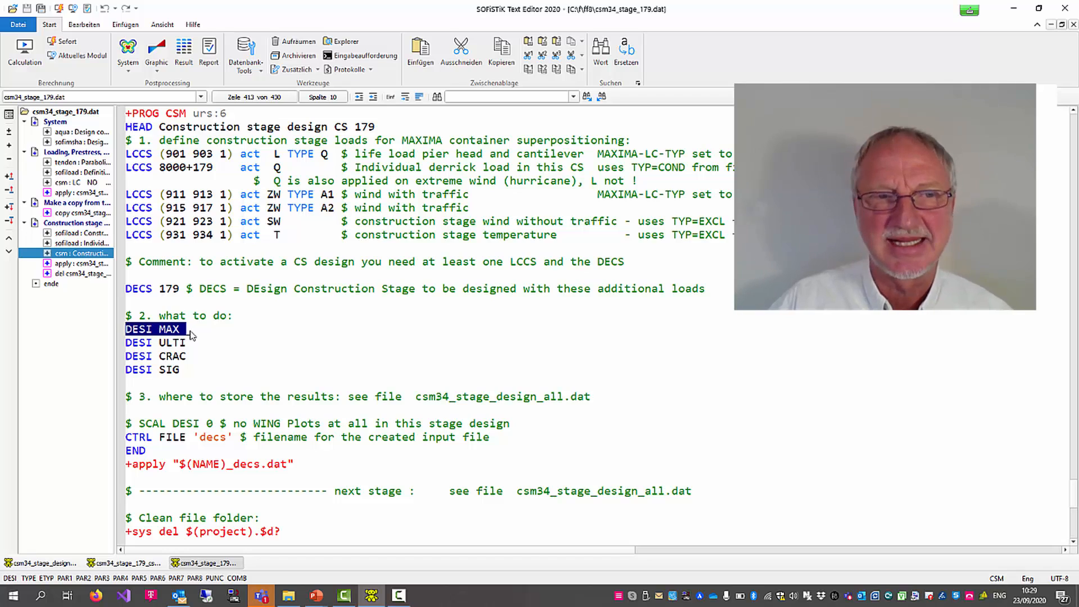
double_click(172, 343)
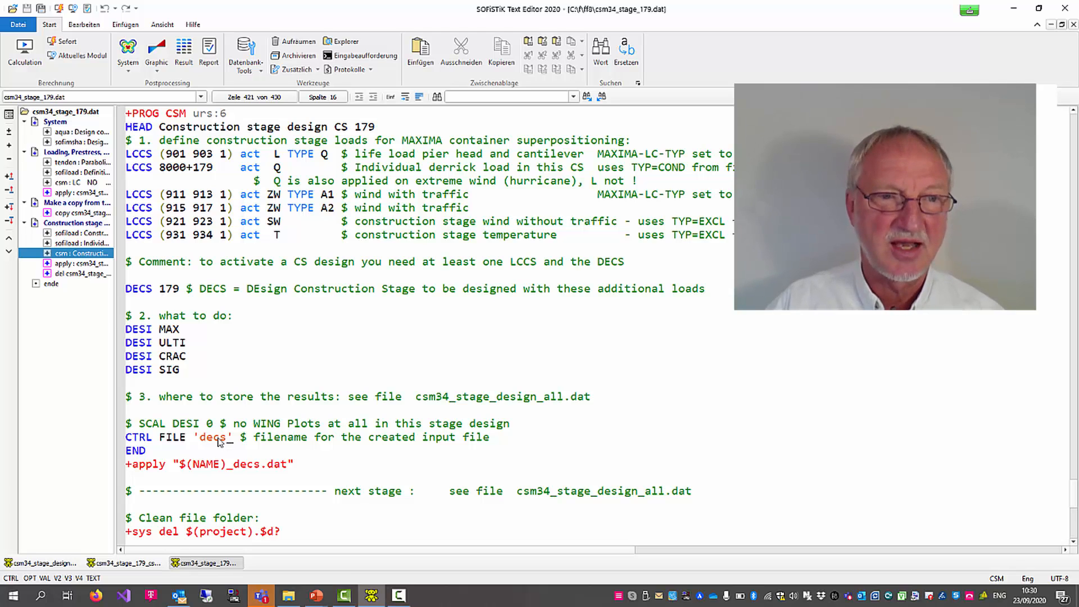
left_click(39, 8)
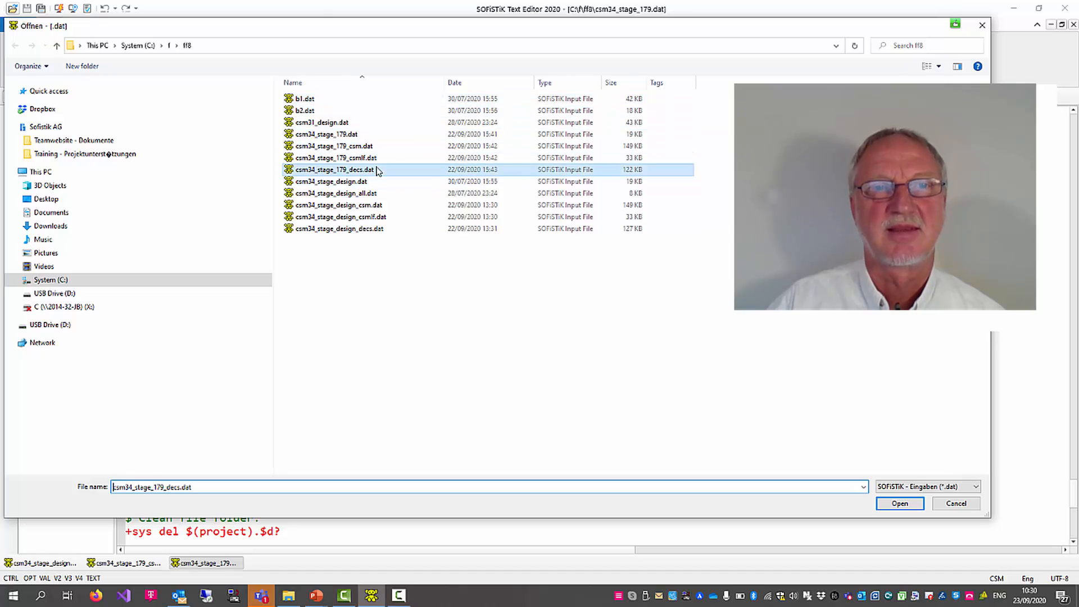
- Load csm34_stage_179_decs.dat and highlight the ASE block's GRP 'CSM' CS 179 load case settings
left_click(898, 503)
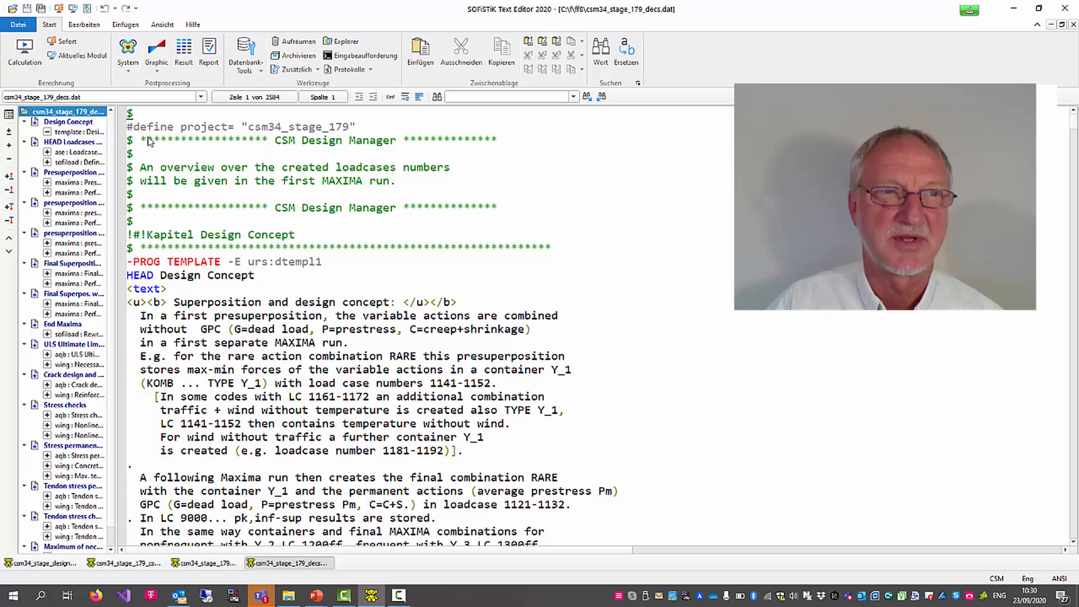
left_click(78, 152)
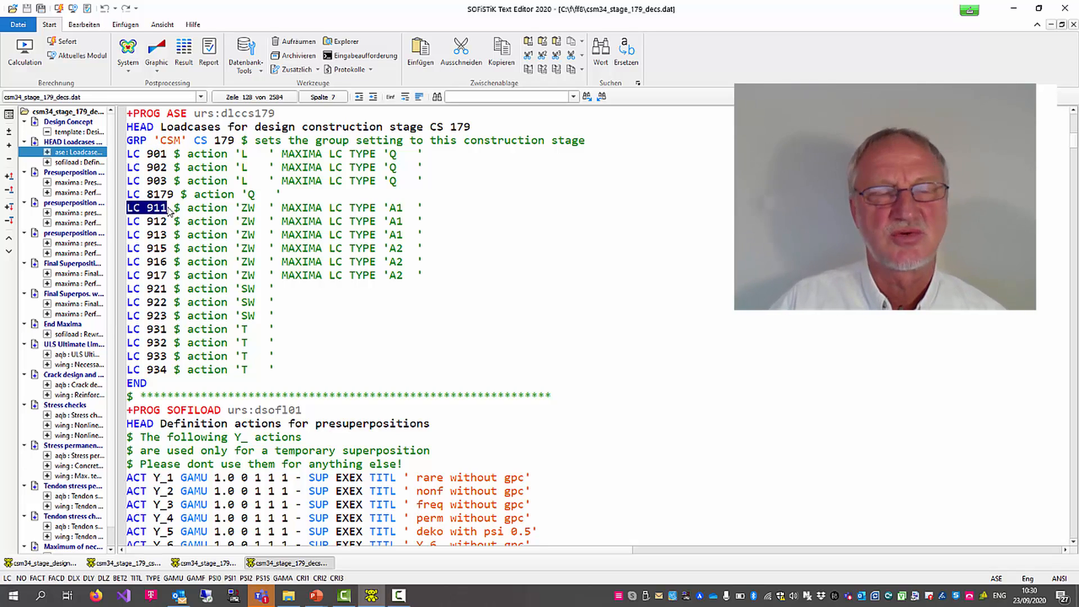
left_click(169, 127)
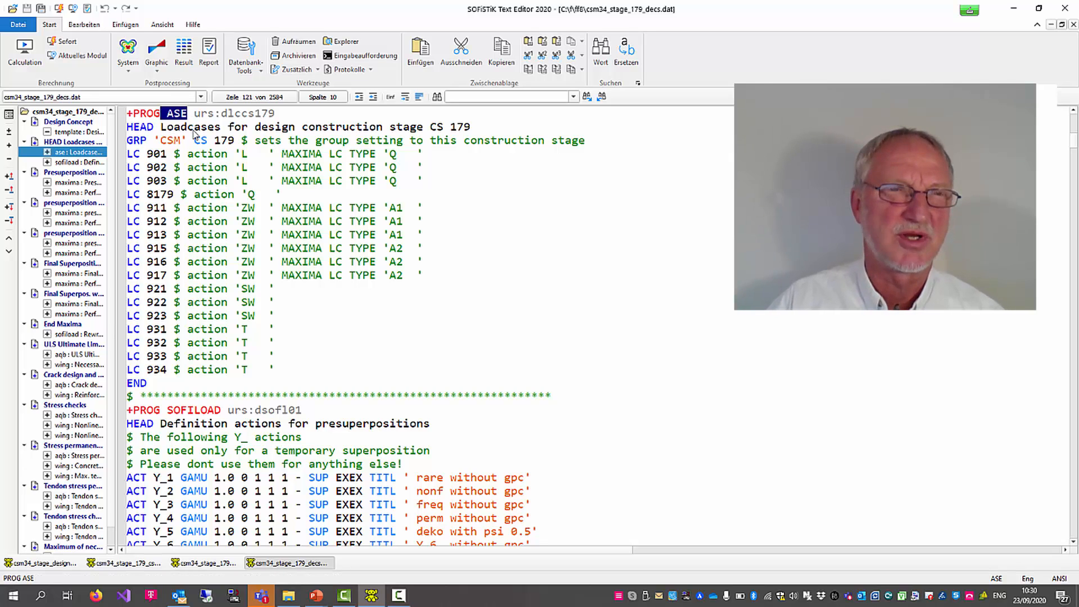
left_click(137, 141)
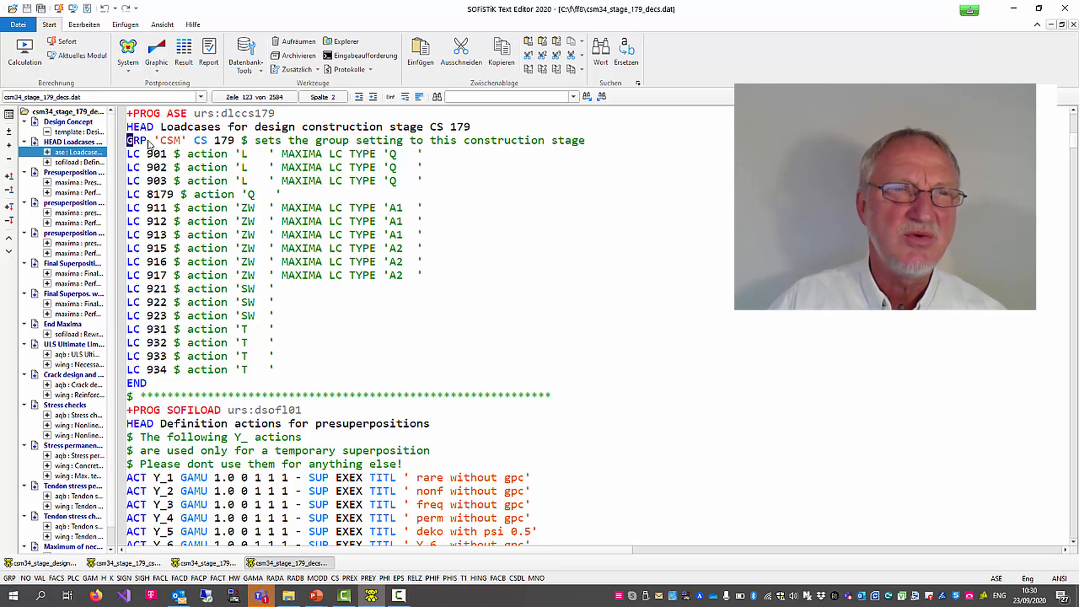
left_click_drag(127, 141, 237, 141)
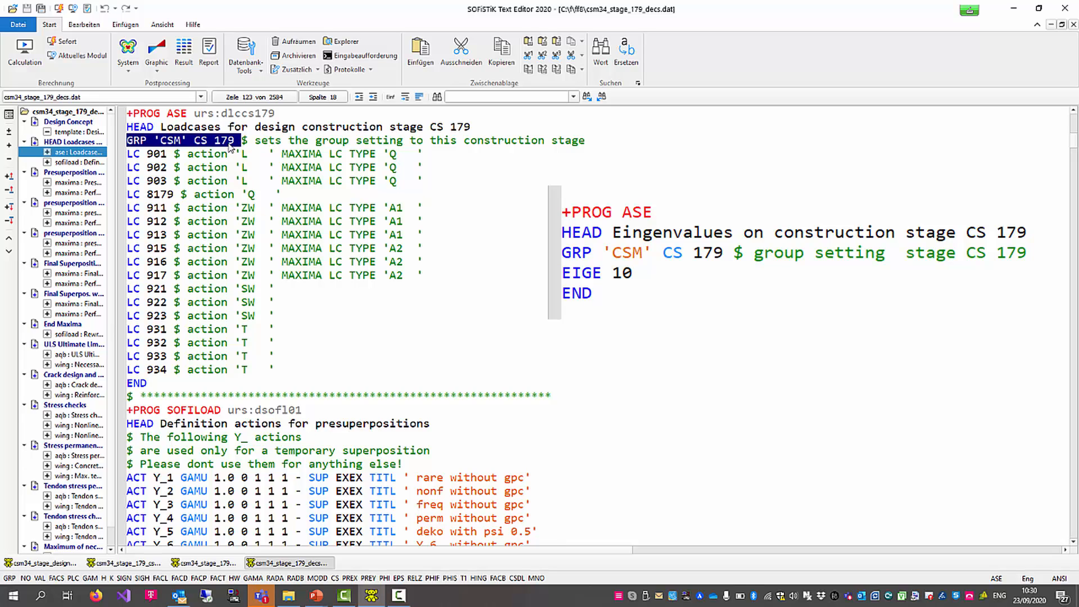
mouse_move(260, 147)
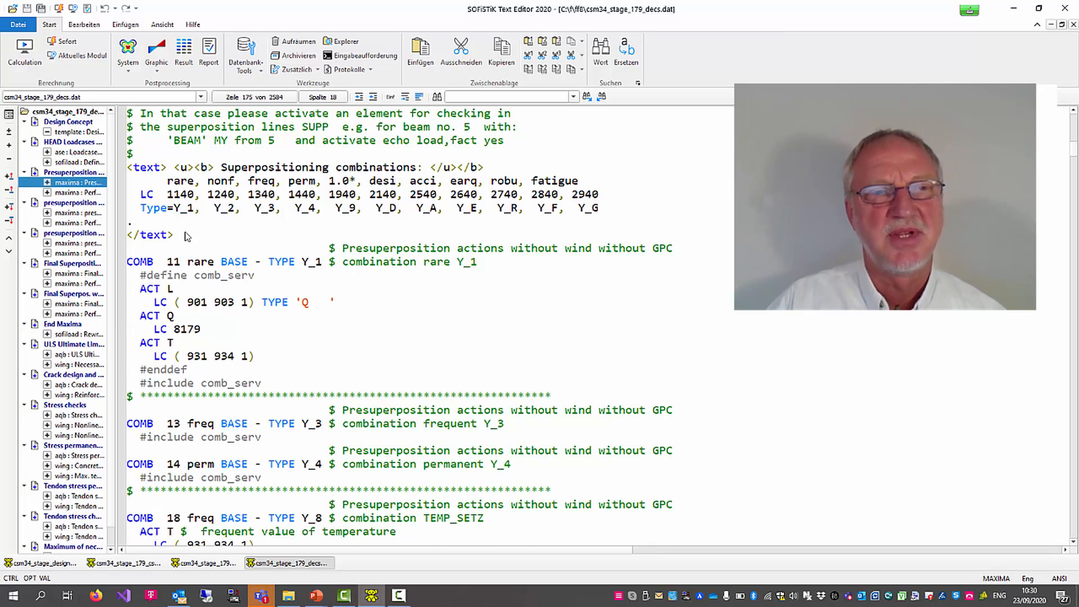
- Highlight action L in COMB 11 and show the MAXIMA final SLS/ULS superposition with combination rare Pm_1.0
double_click(187, 262)
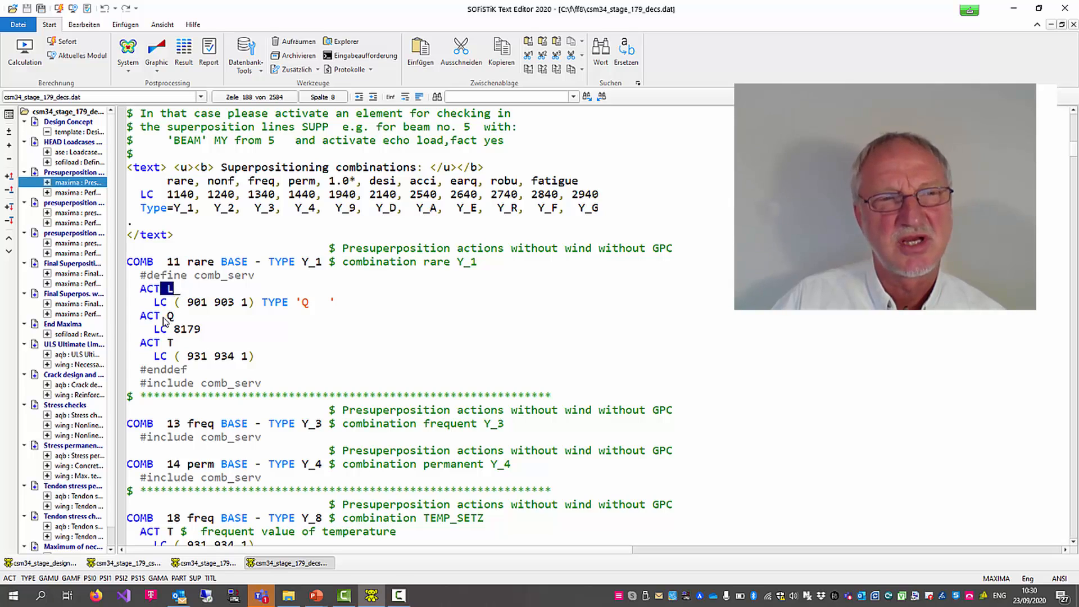
left_click(170, 315)
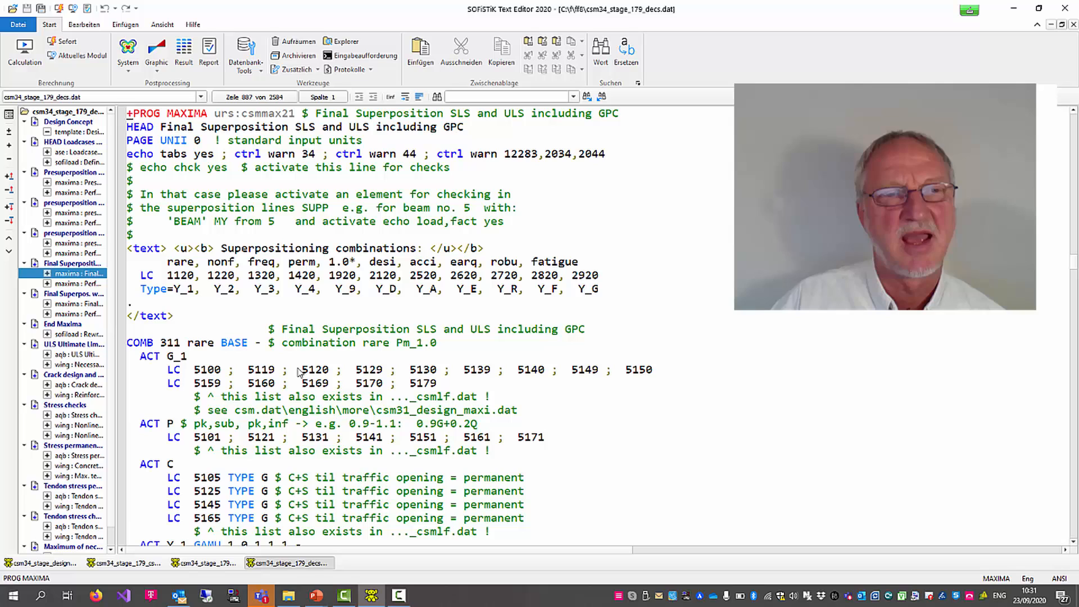
scroll("down", 3)
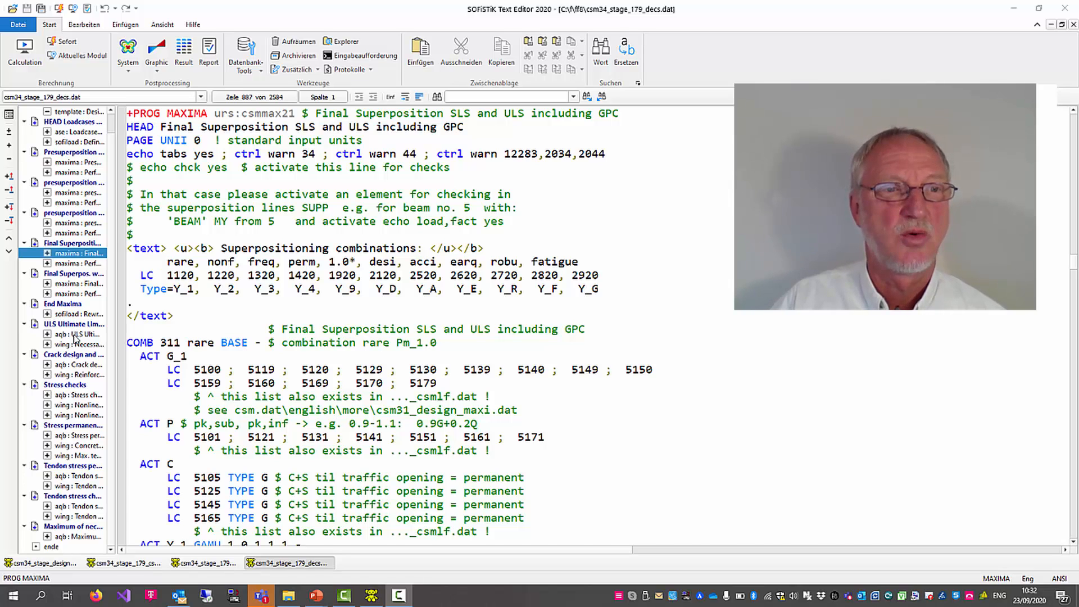
- Review the AQB ULS block's load cases, creep action C combination and DESI STAT ULTI line, then bring up the report
left_click(74, 334)
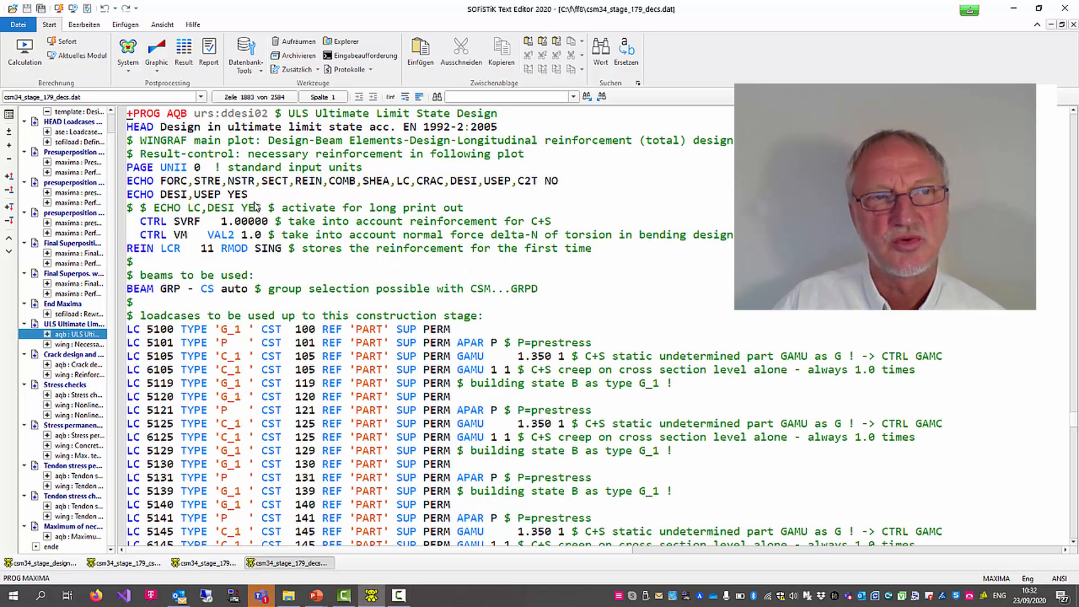
double_click(177, 113)
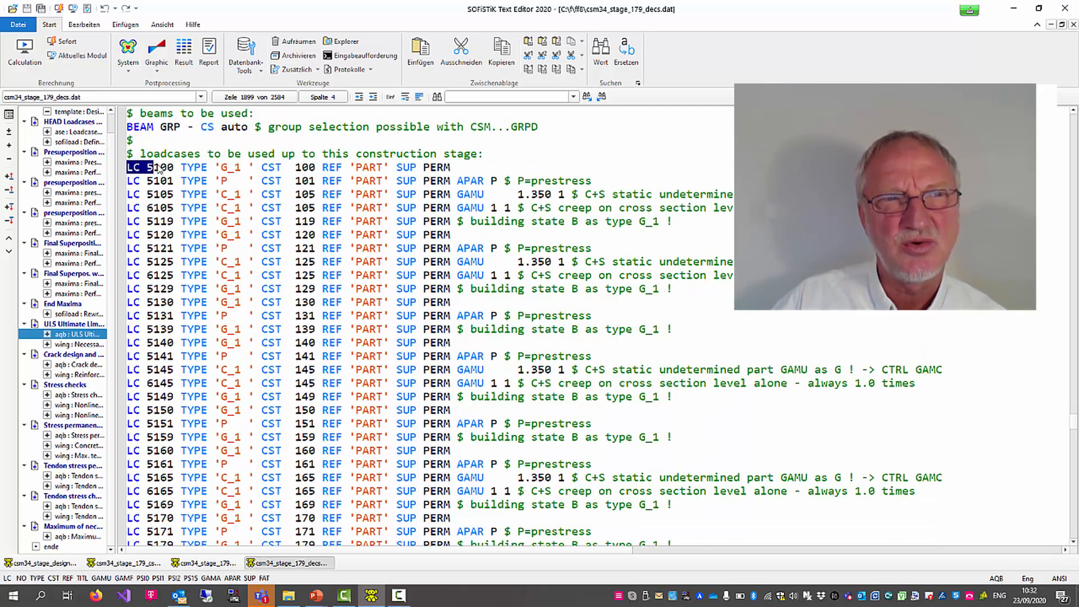
scroll("down", 3)
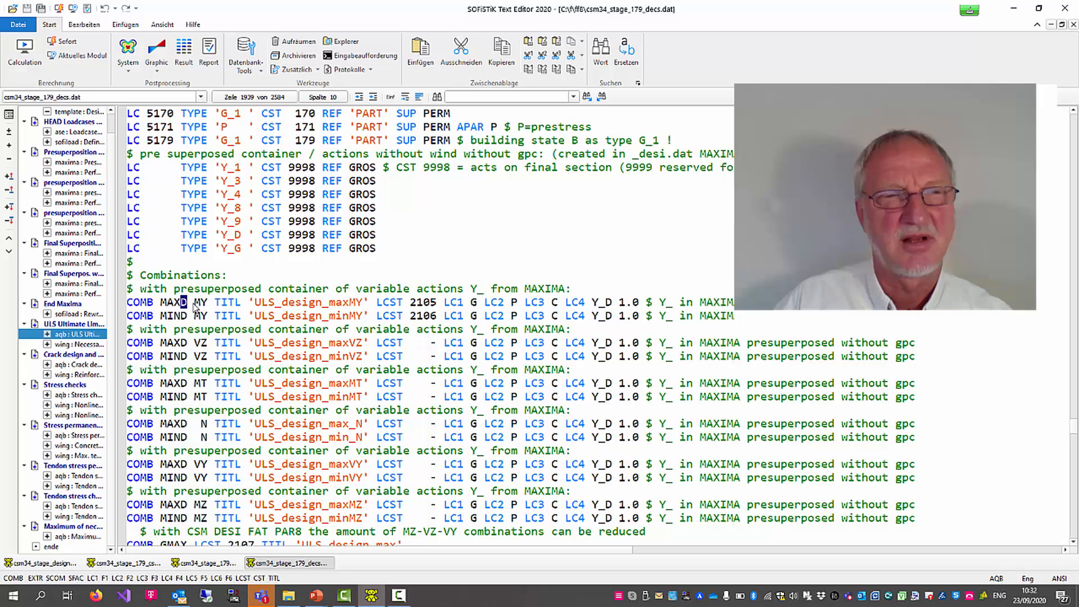
double_click(200, 301)
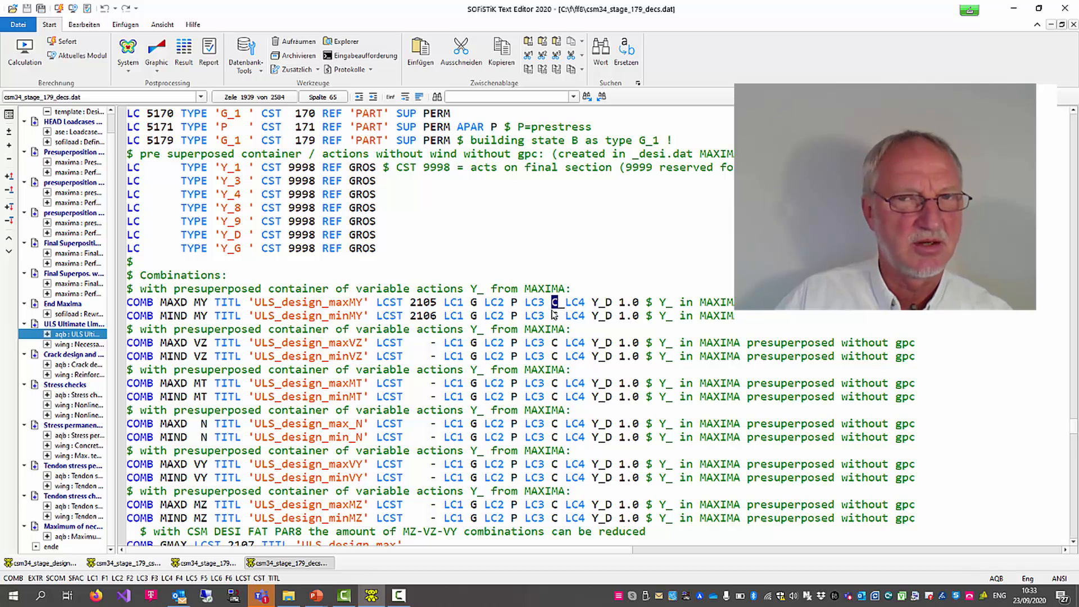
double_click(575, 303)
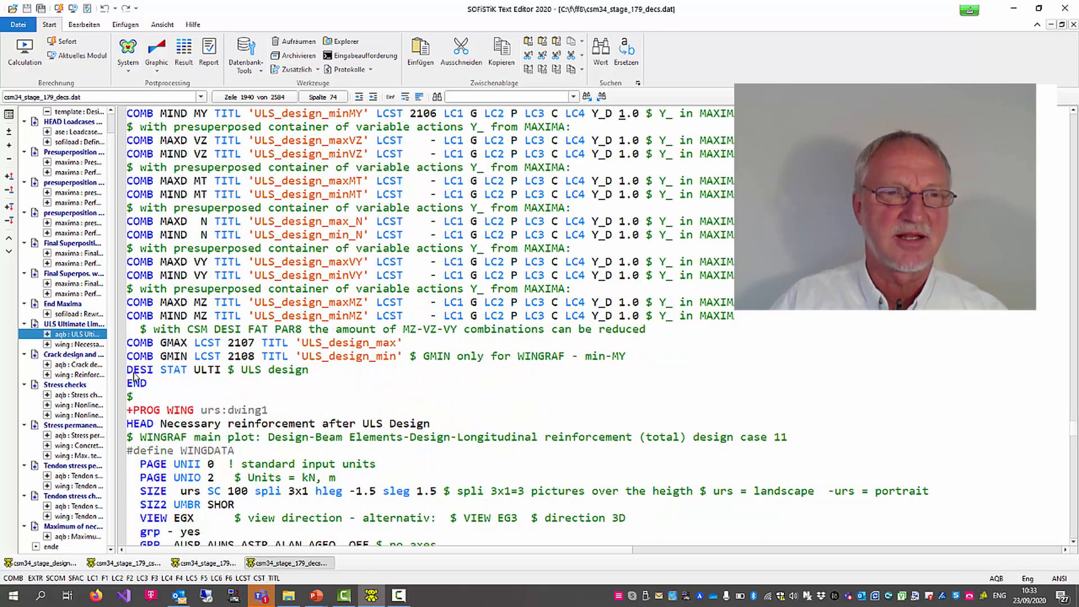
triple_click(218, 370)
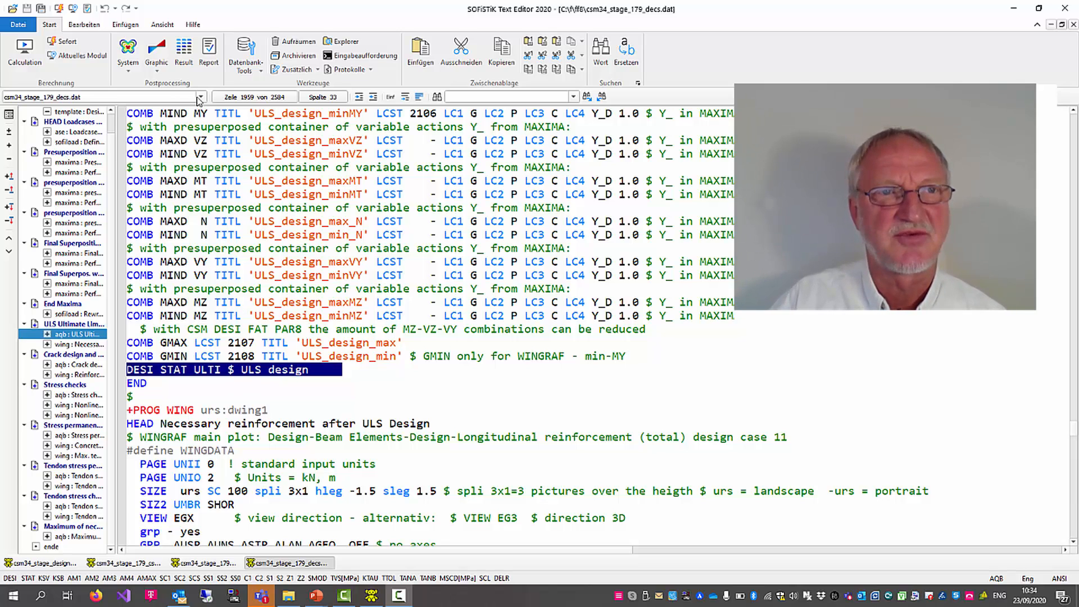
left_click(205, 563)
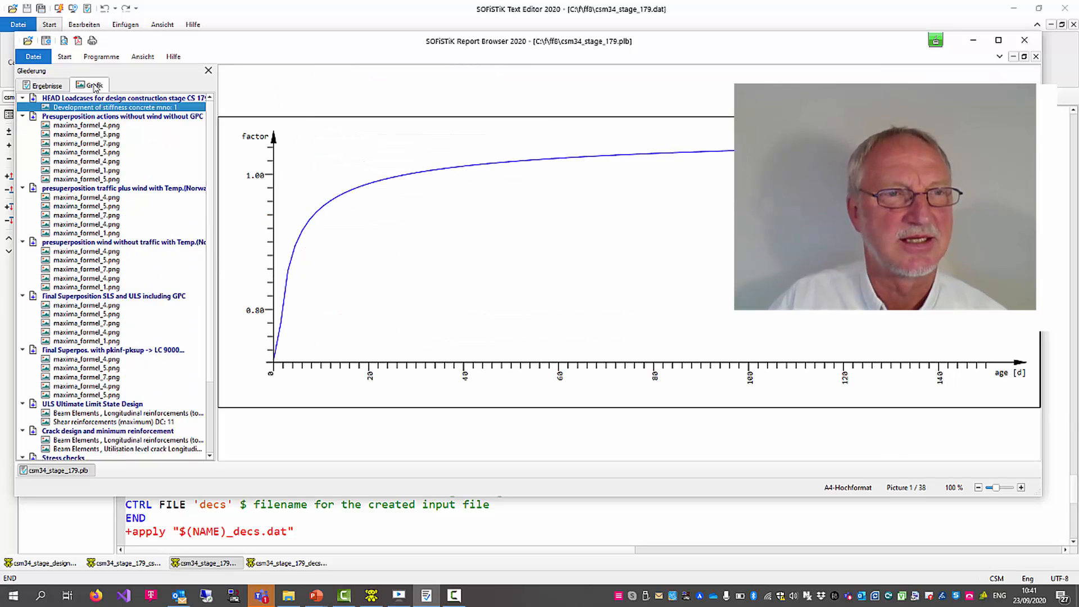
- Browse the stage 179 graphics through the reinforcement and shear plots to the nonlinear steel stress plot, then switch to text results
left_click(86, 134)
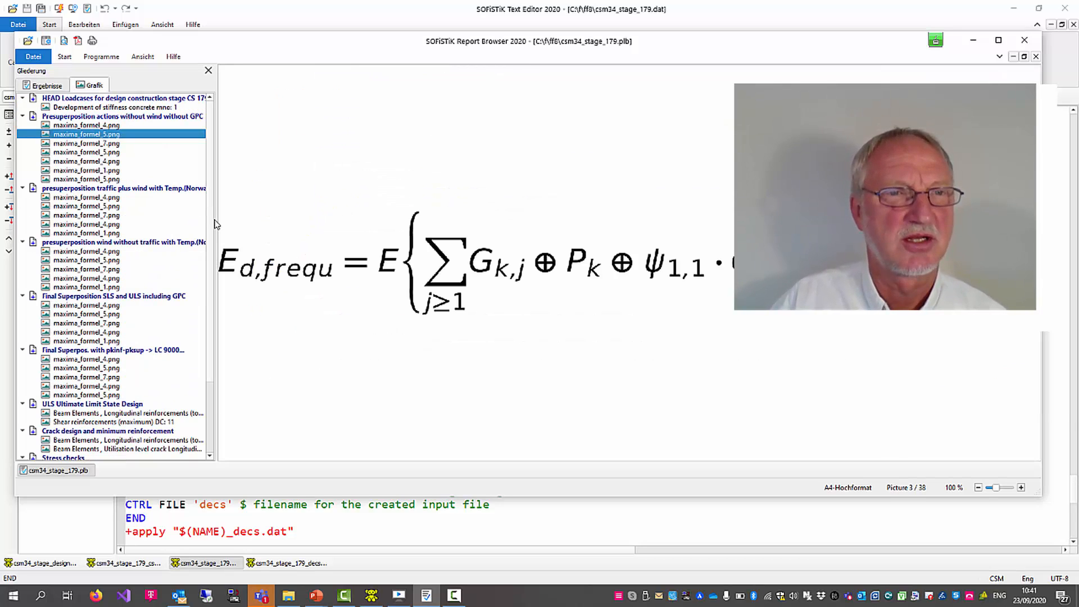
scroll("down", 3)
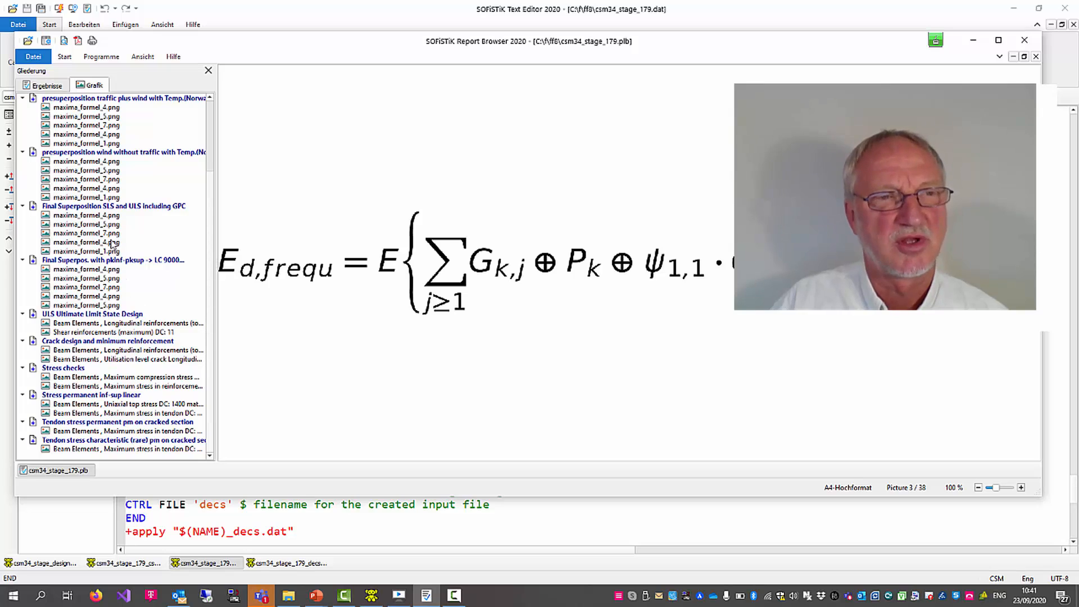
left_click(127, 322)
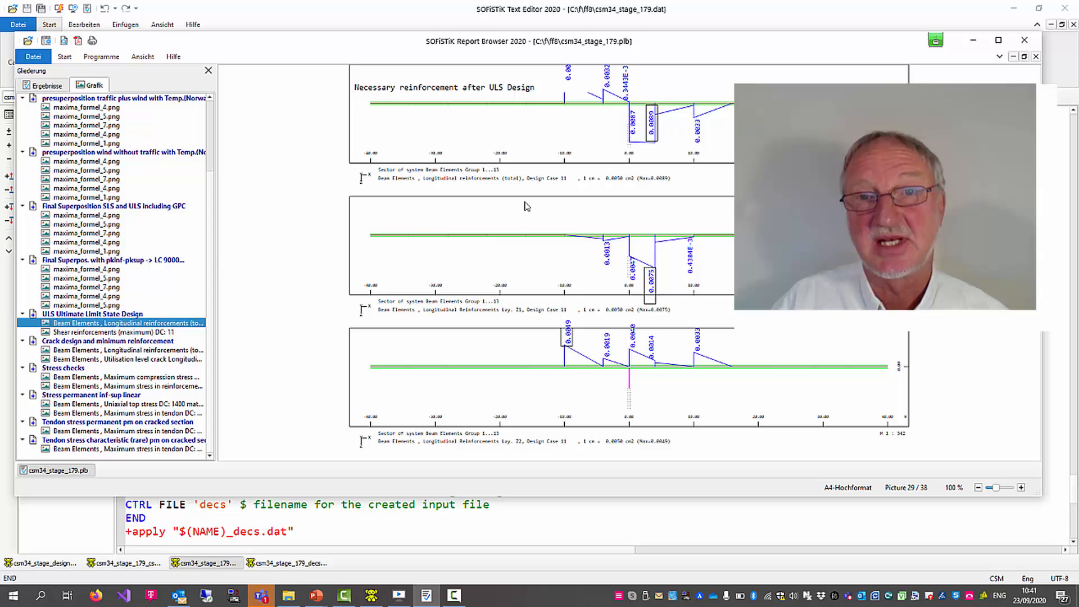
mouse_move(153, 346)
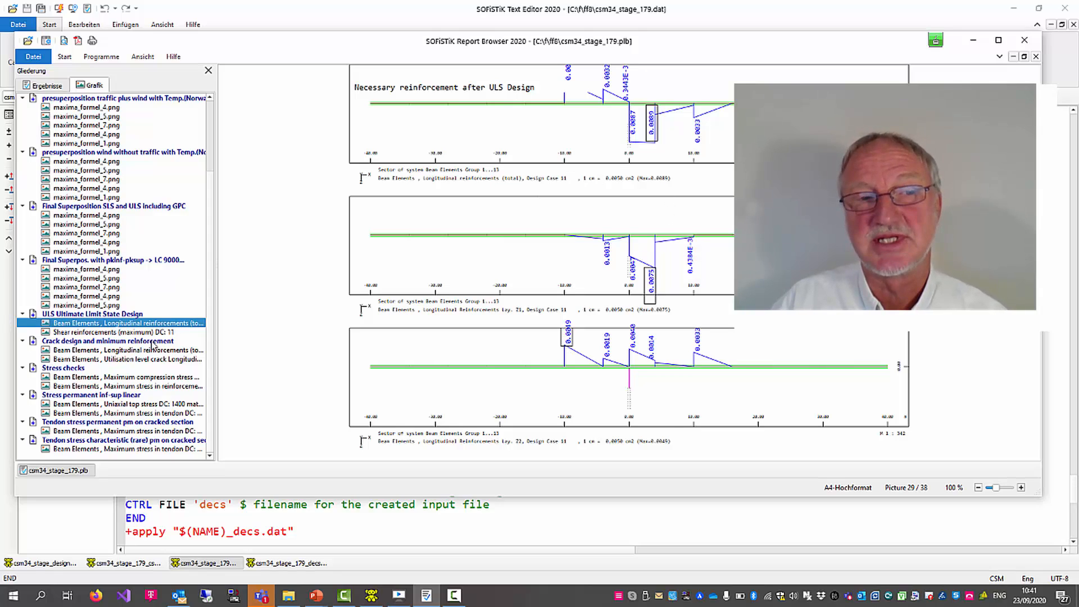
left_click(116, 332)
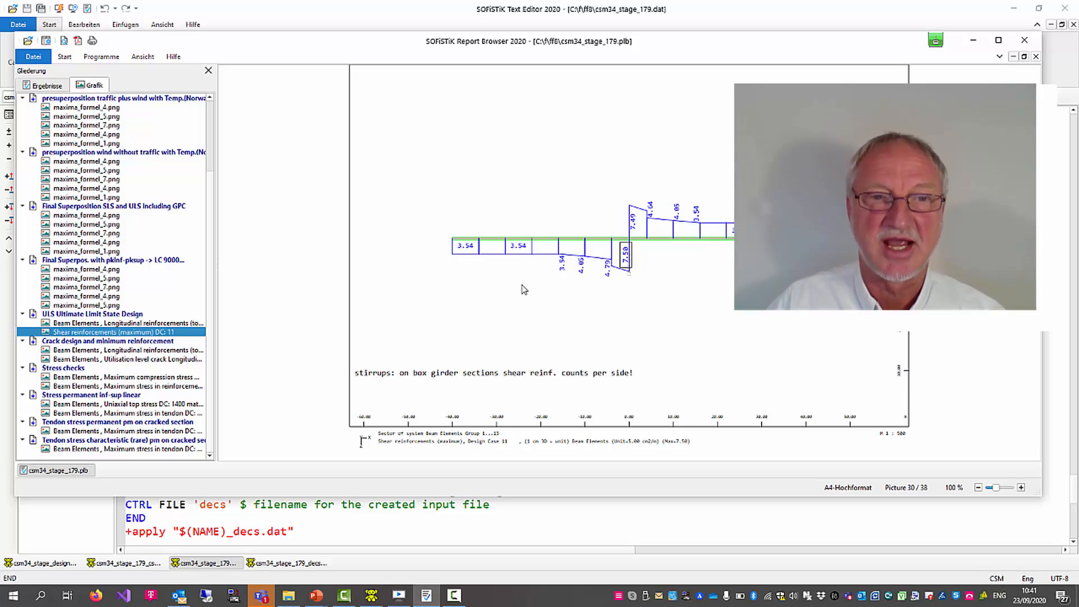
mouse_move(584, 189)
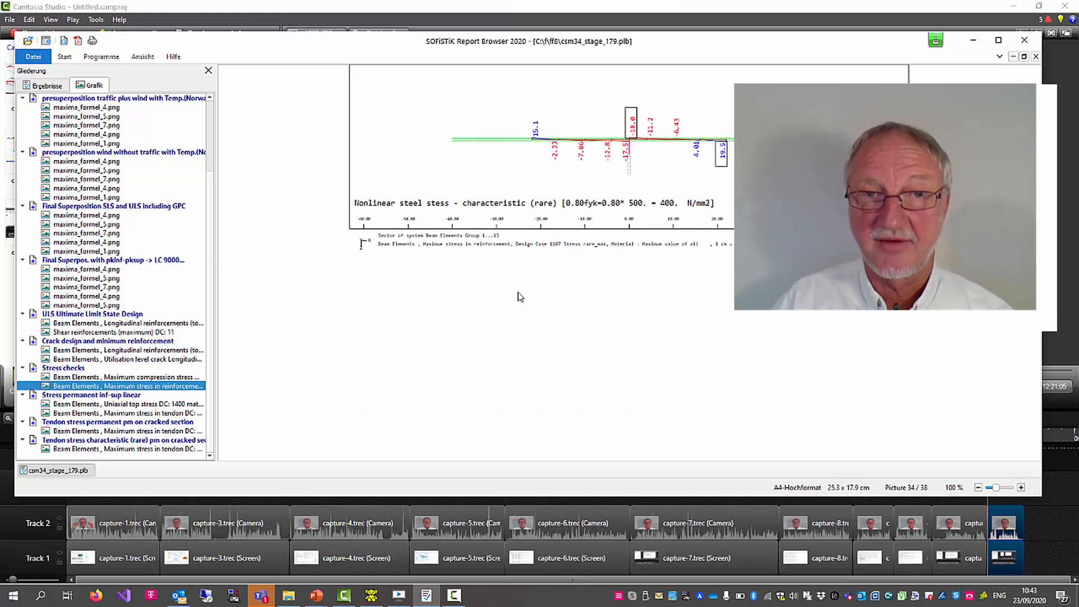
mouse_move(210, 287)
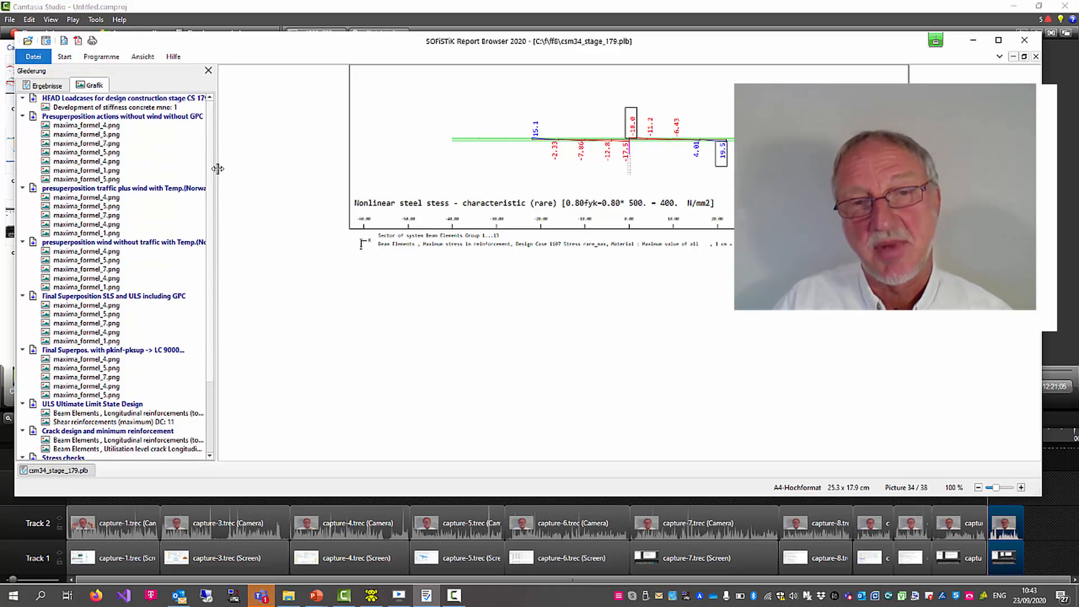
left_click(44, 85)
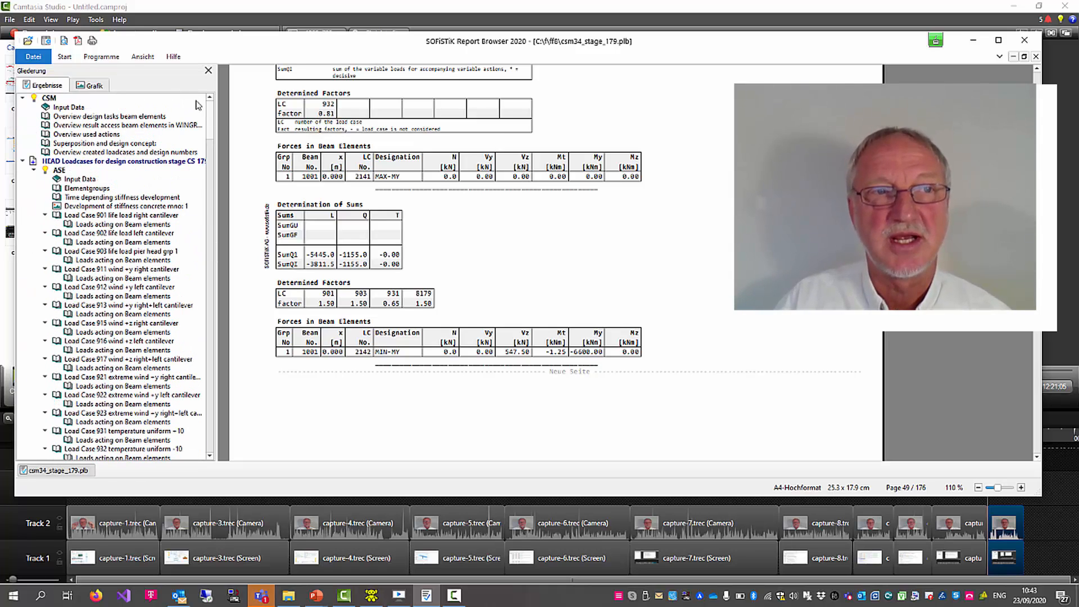
- Review the 'Overview design tasks beam elements' table, then return to csm34_stage_179.dat in the Text Editor
left_click(108, 116)
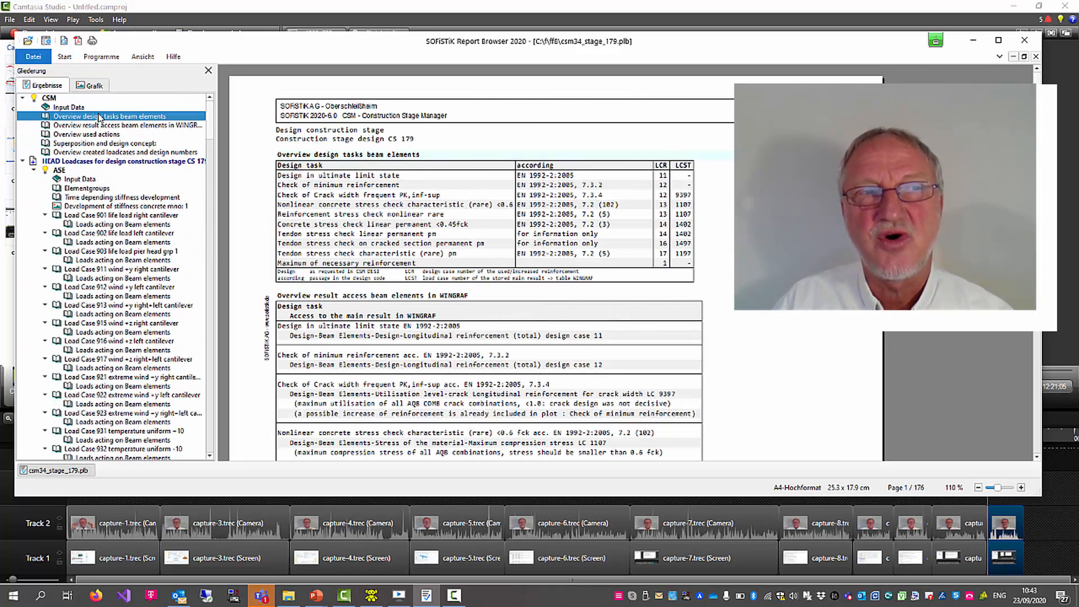
mouse_move(547, 142)
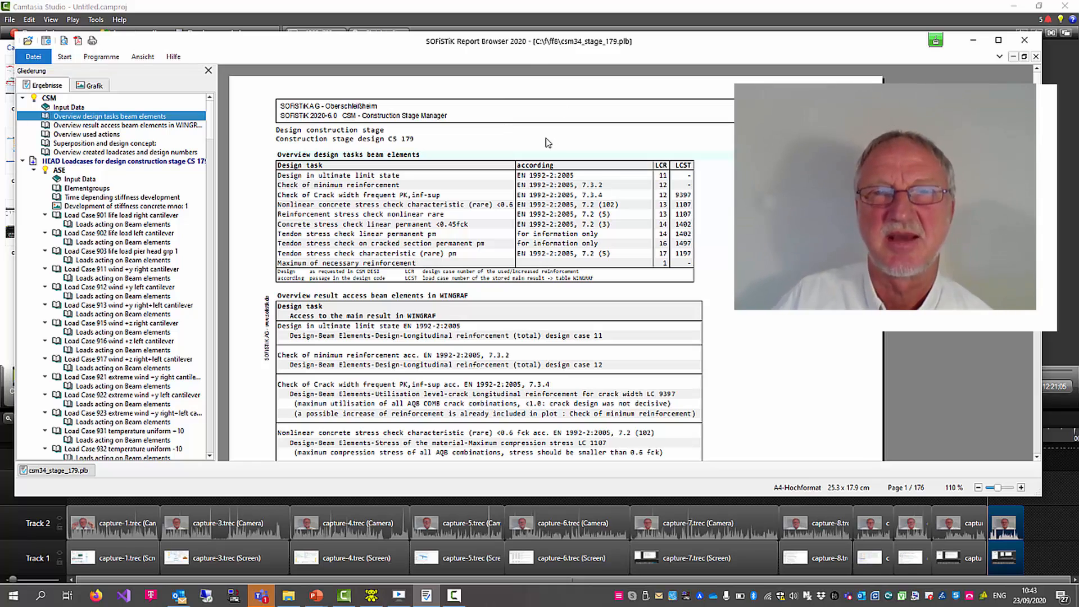
mouse_move(523, 252)
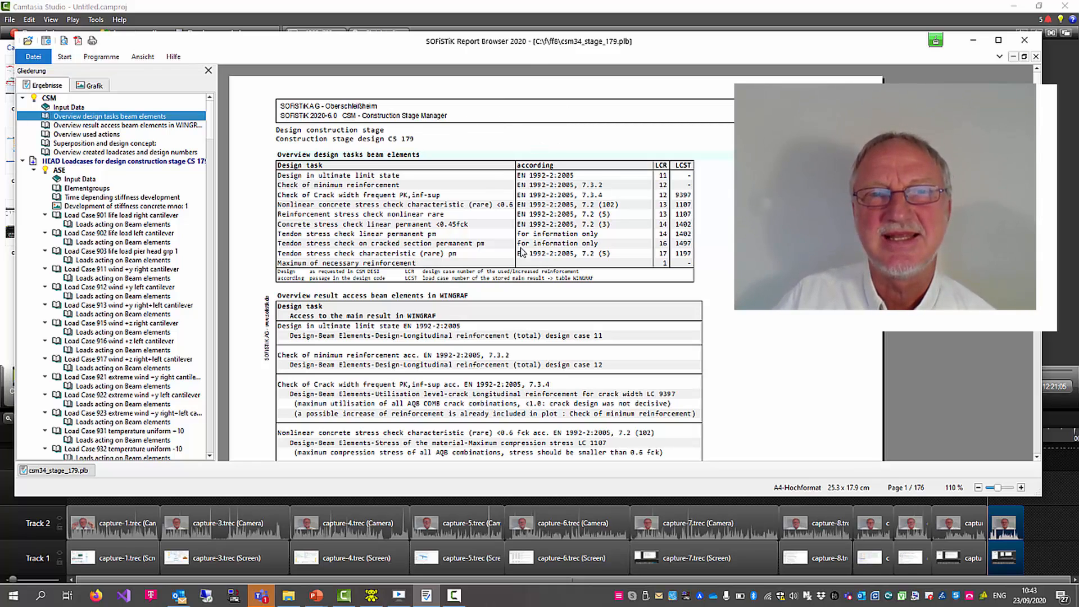
mouse_move(318, 185)
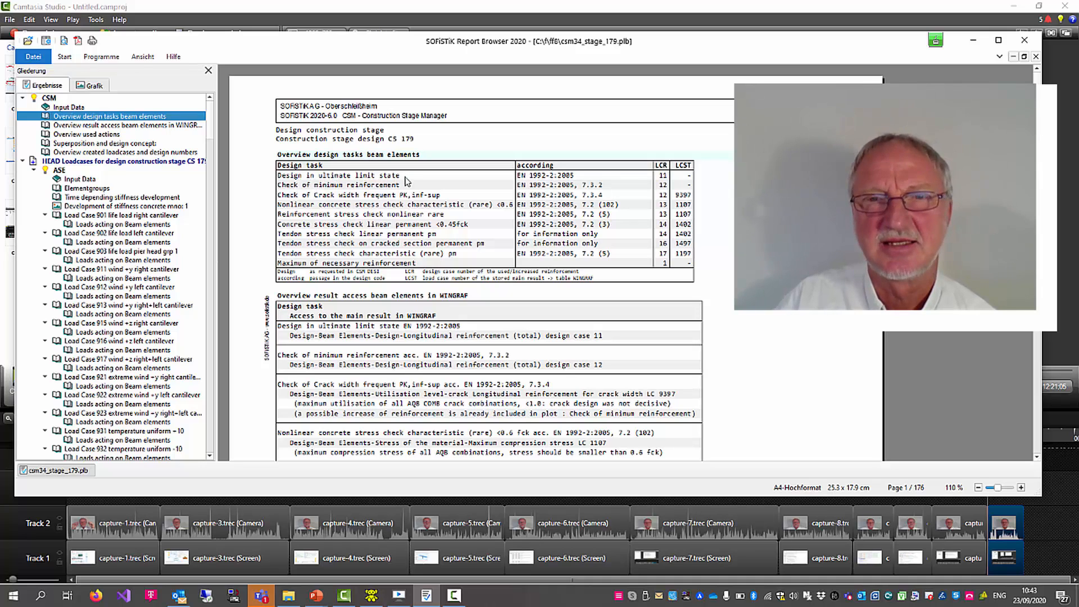
mouse_move(322, 210)
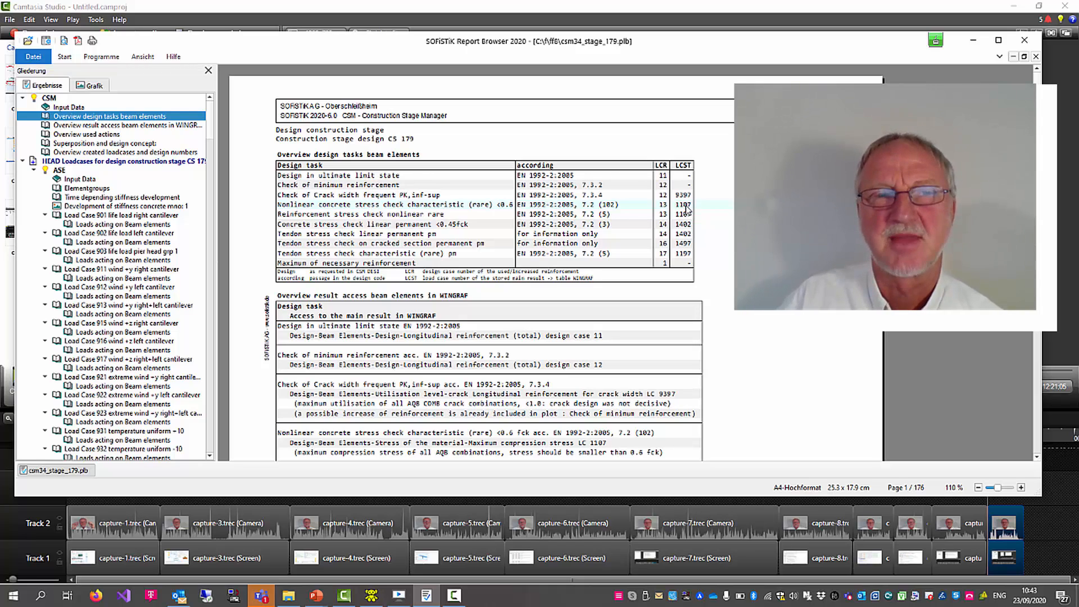
mouse_move(621, 276)
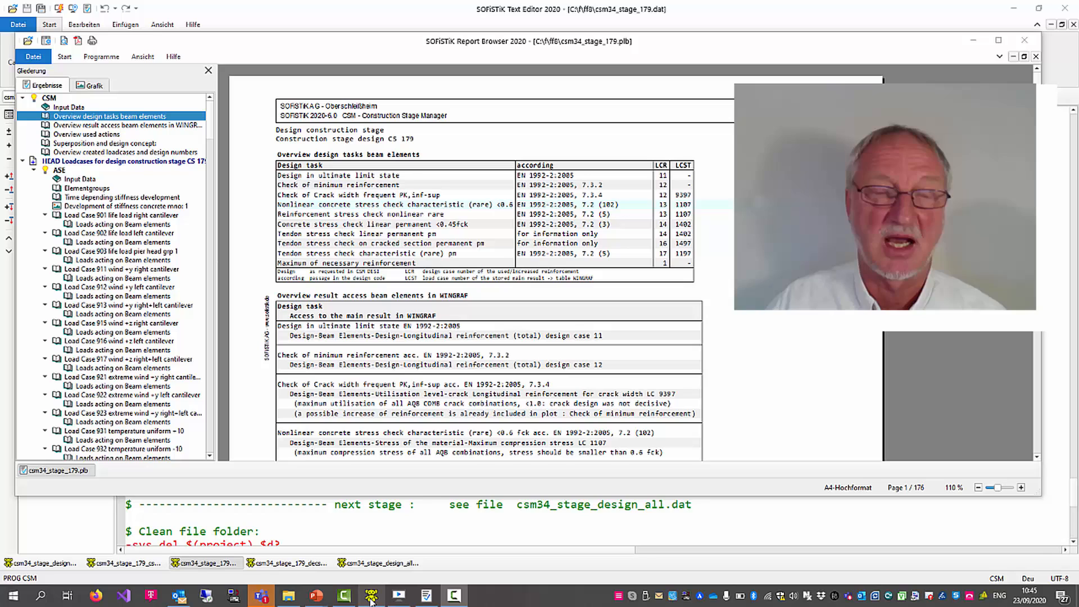
left_click(260, 595)
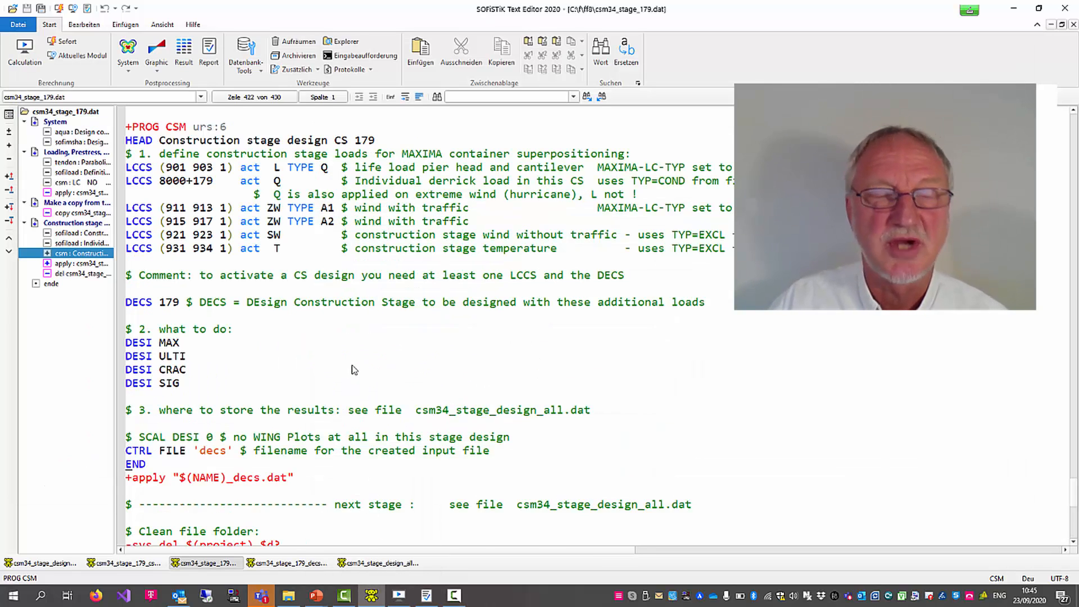
- Switch to csm34_stage_design_all.dat and mark the #CSnow stage variable in the DECS line
left_click(200, 96)
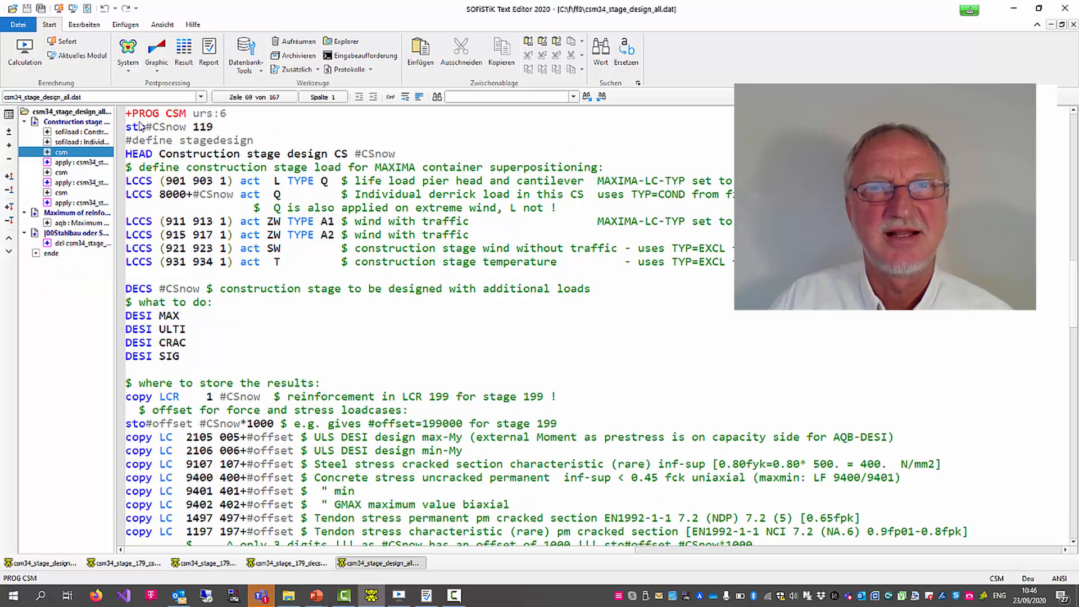
mouse_move(301, 199)
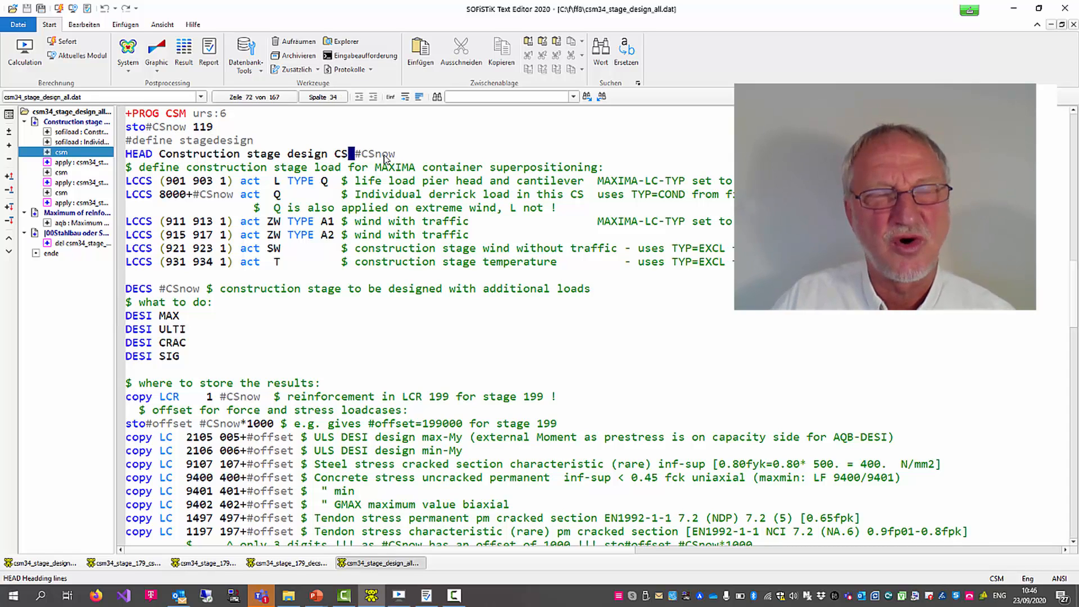
double_click(374, 153)
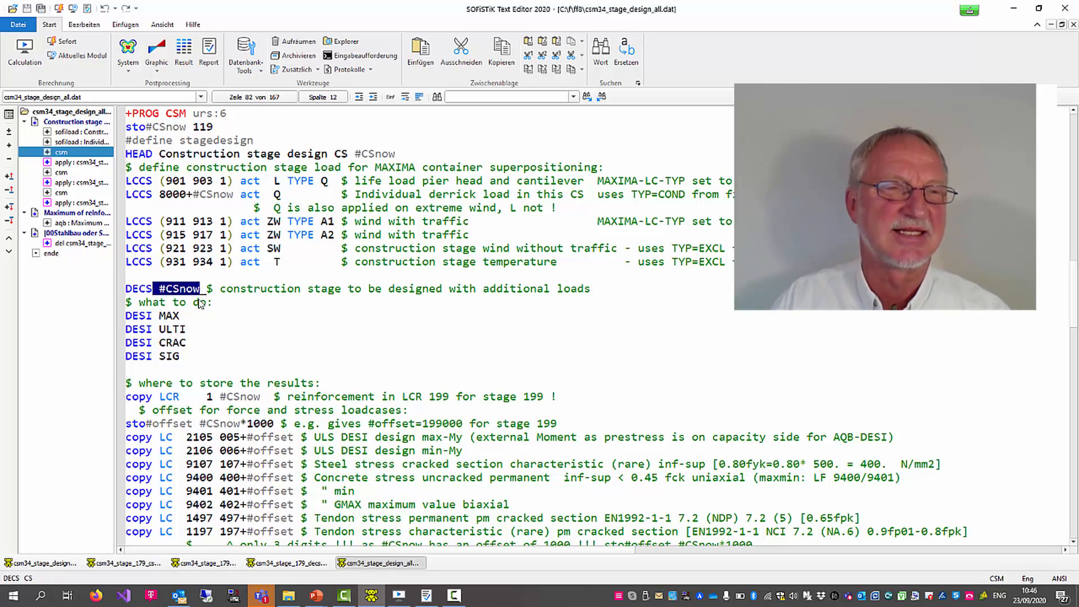
scroll("down", 3)
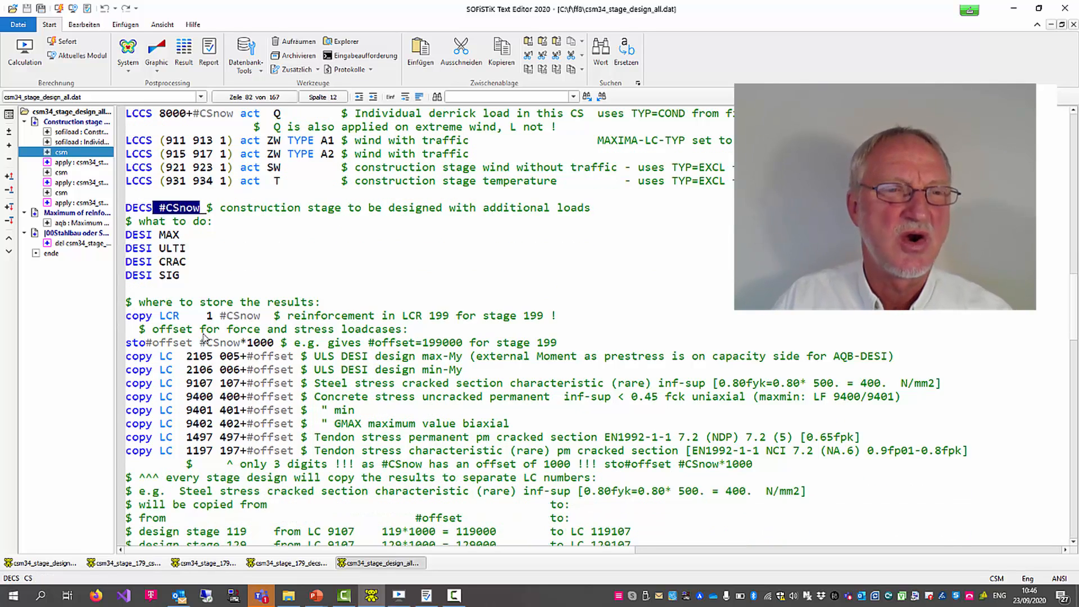
- Mark the first load case copy and the stage variable, suffix and comment of the reinforcement copy line
double_click(138, 356)
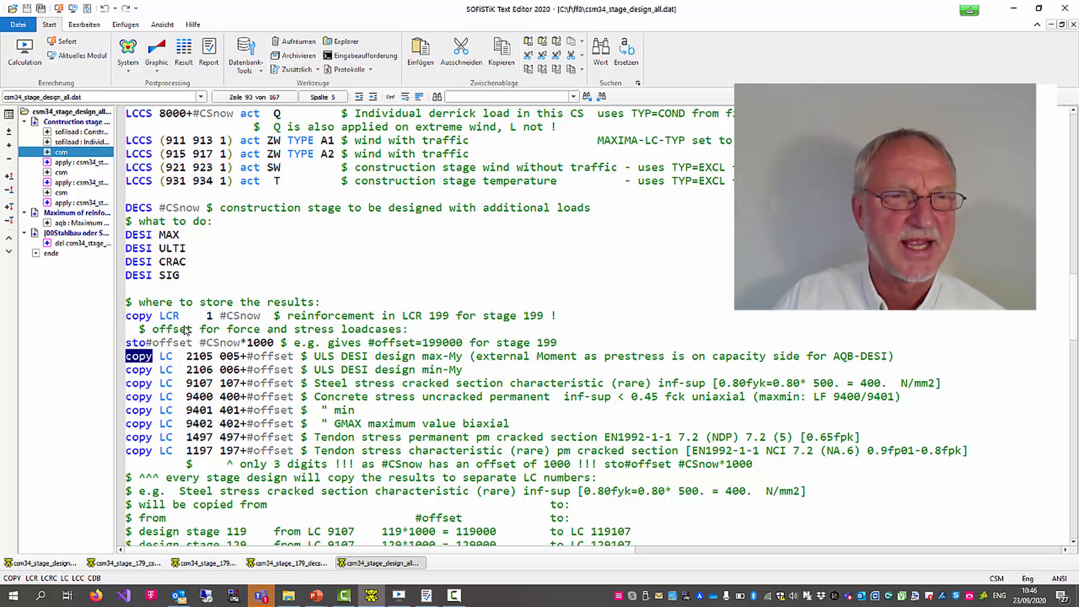
double_click(169, 315)
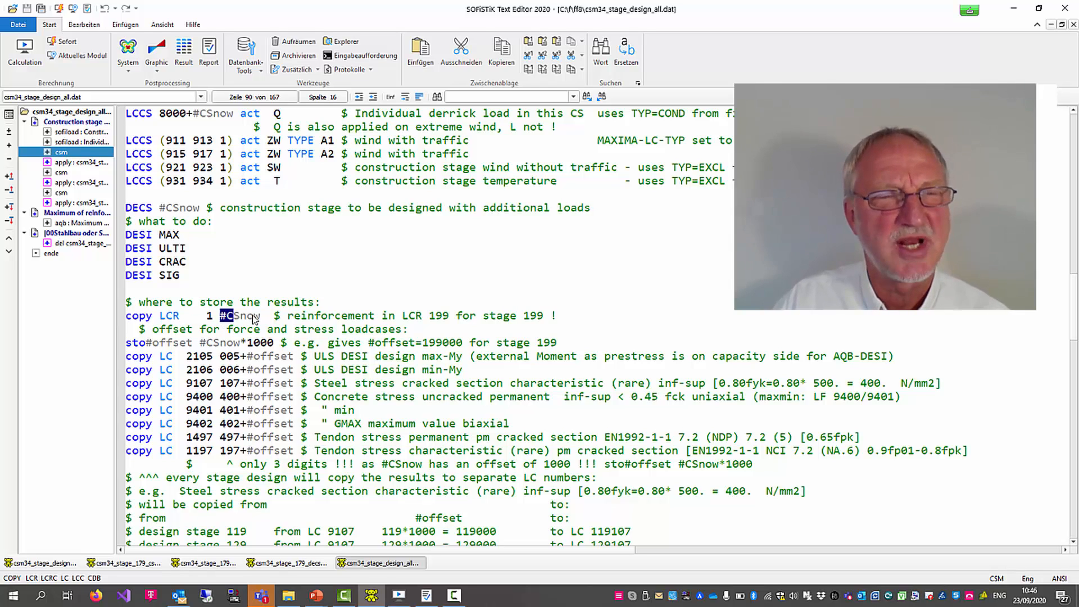
double_click(237, 316)
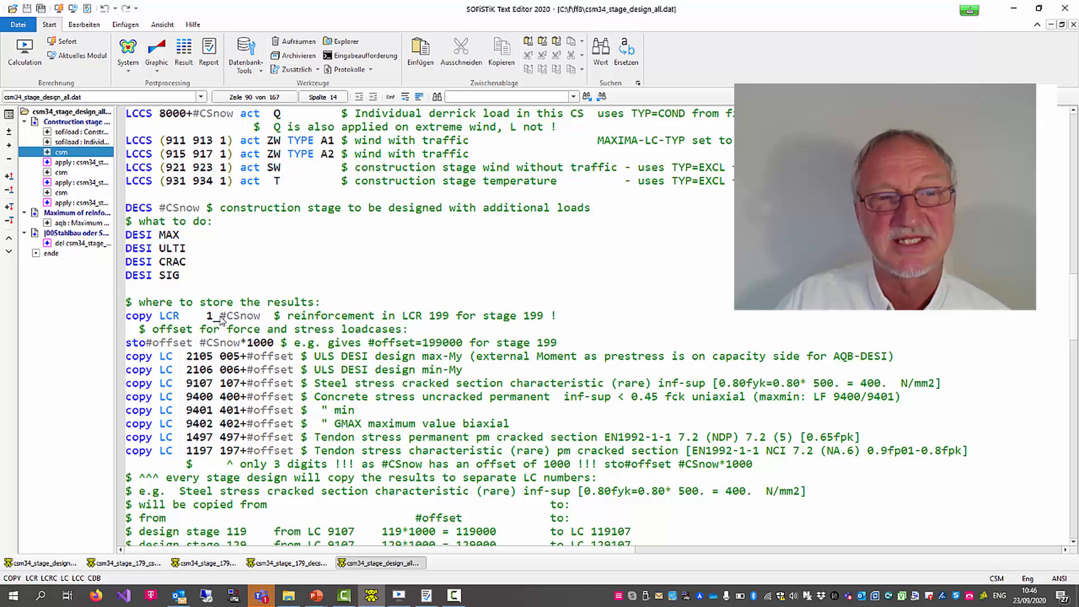
left_click_drag(217, 315, 583, 315)
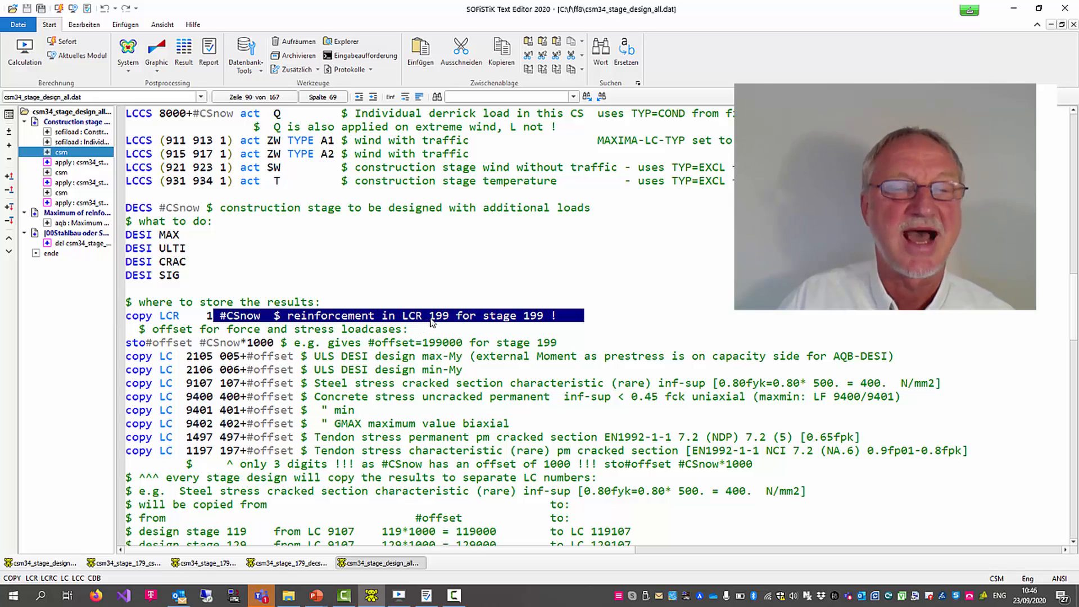
left_click(337, 296)
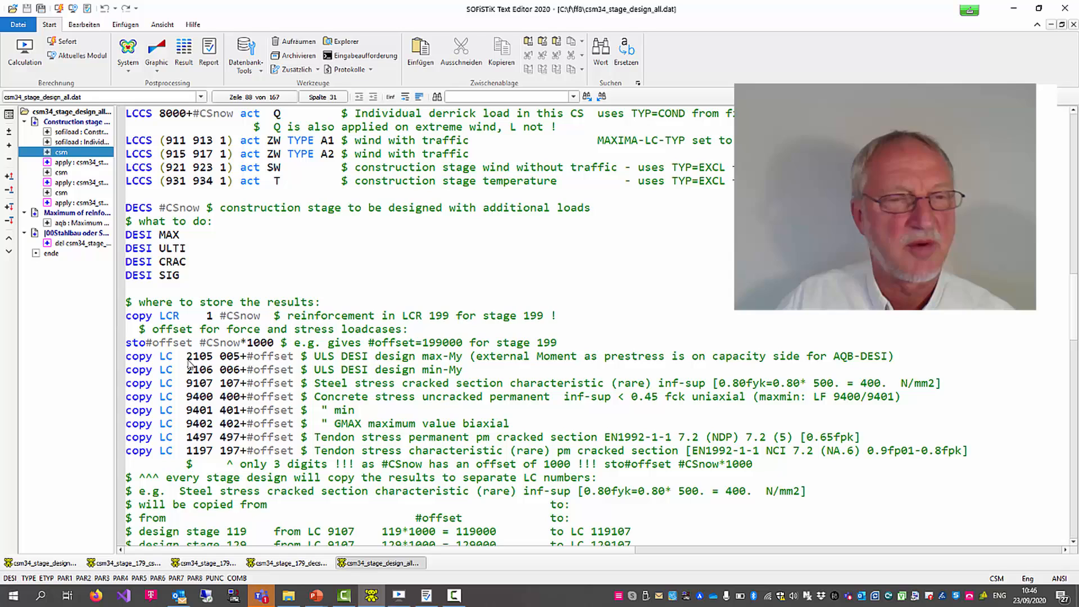
- Mark the stage suffix in the LCR load case copy line and continue down to the next stage blocks
double_click(197, 356)
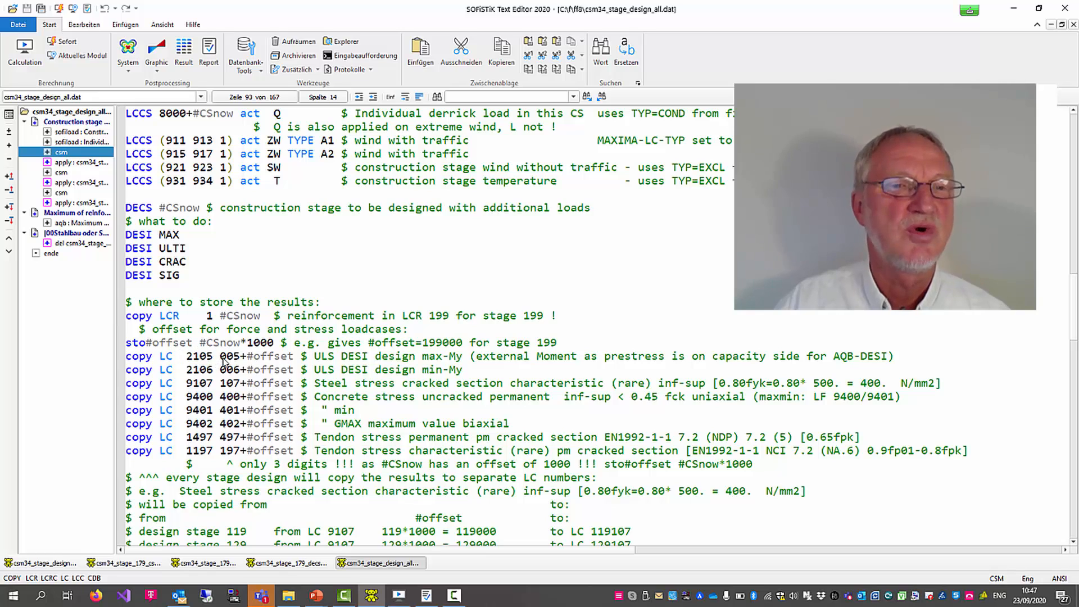
left_click_drag(220, 355, 295, 356)
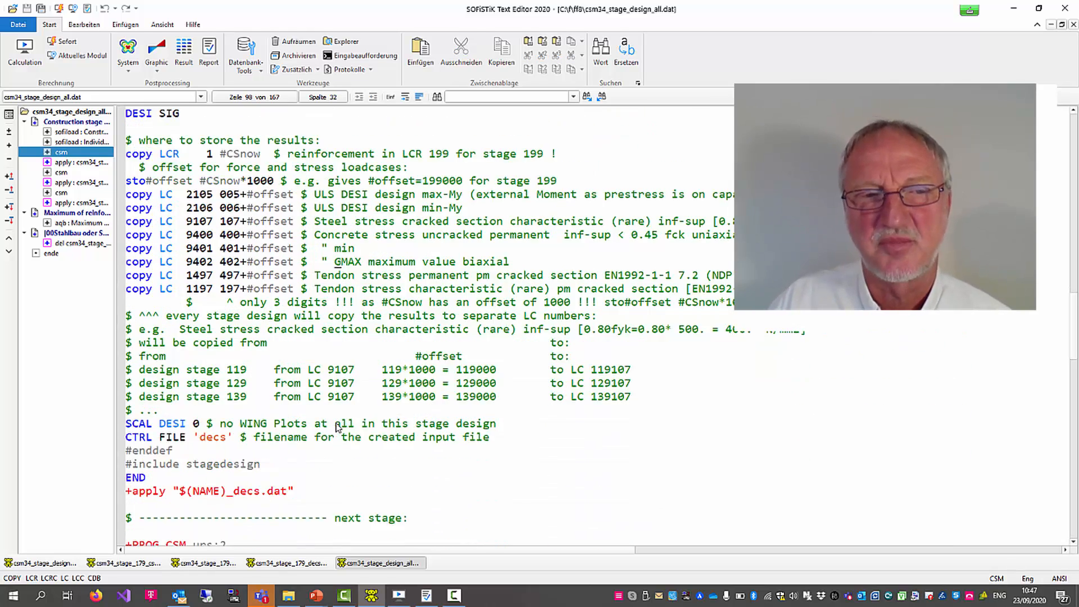
scroll("down", 3)
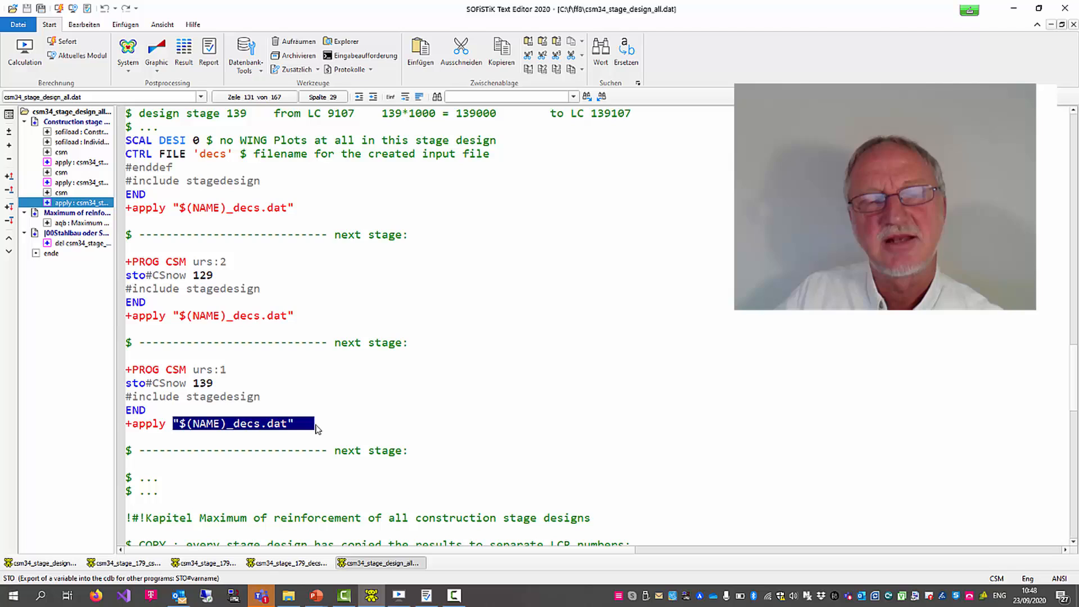
mouse_move(337, 420)
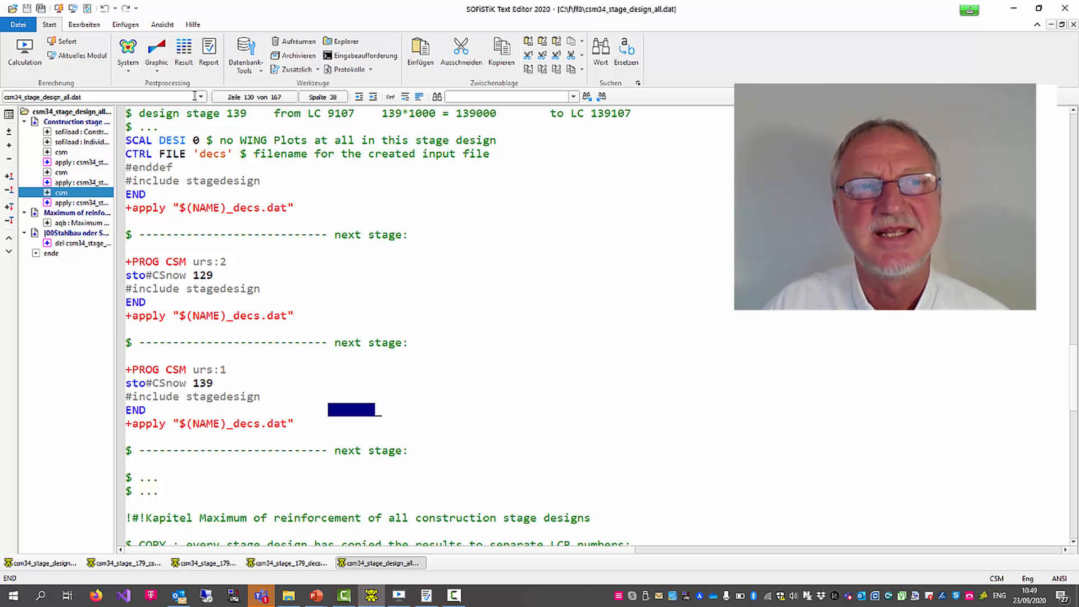
left_click(200, 96)
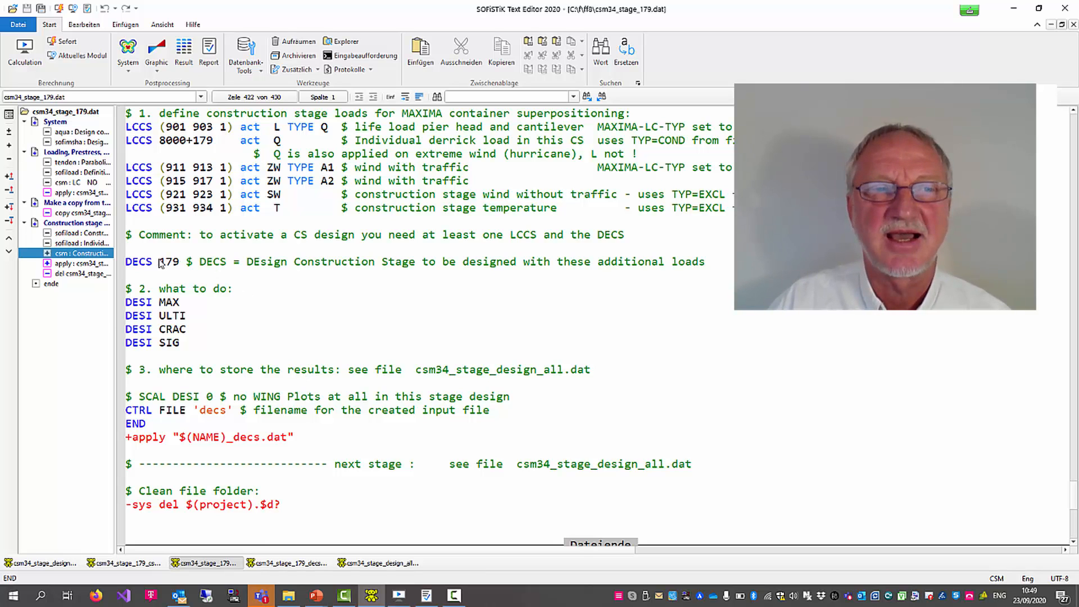
- Mark the stage number 179 in the DECS line of csm34_stage_179.dat
double_click(167, 262)
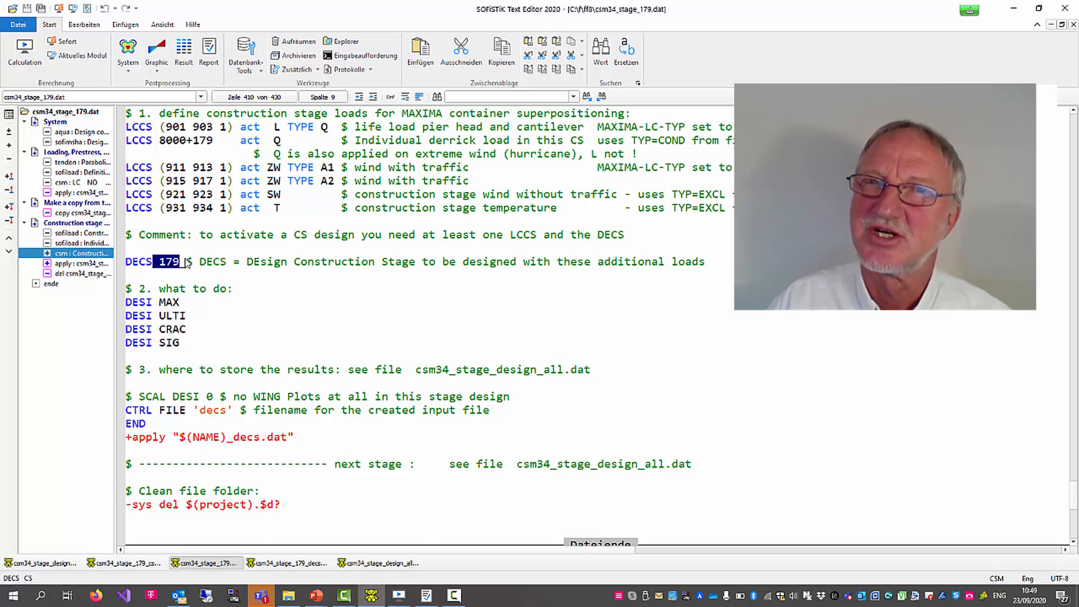